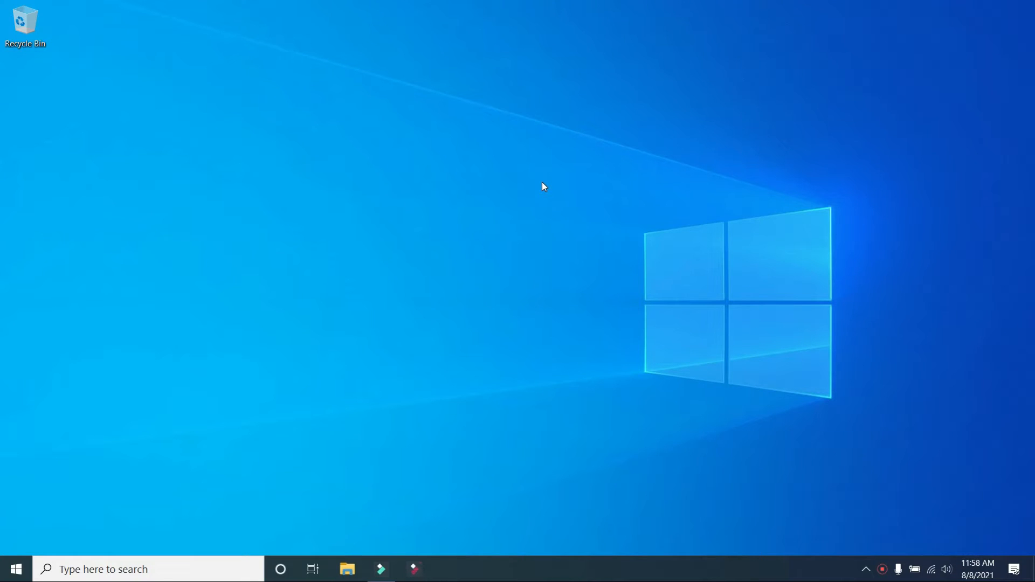
pyautogui.moveTo(74, 47)
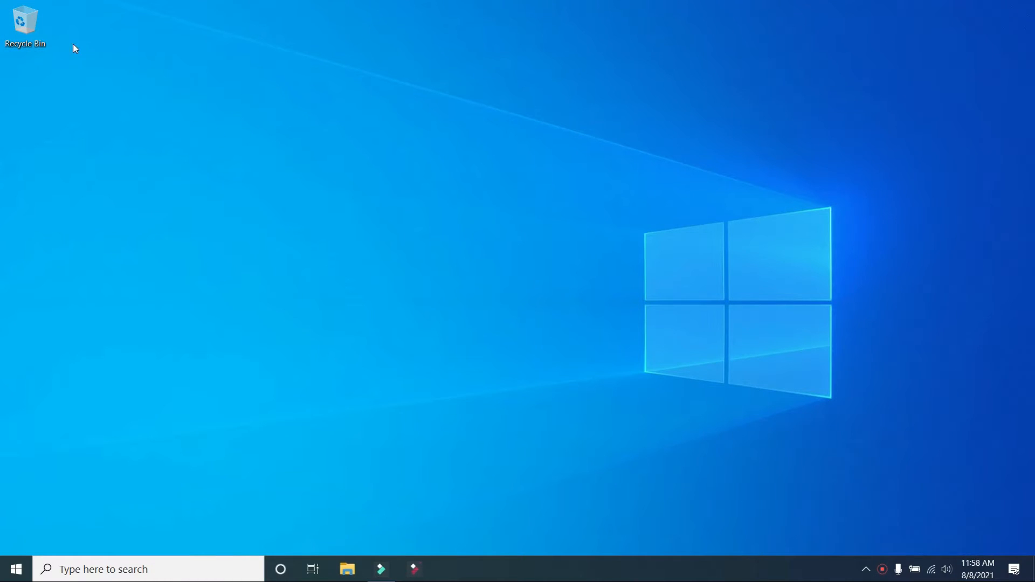
pyautogui.moveTo(143, 121)
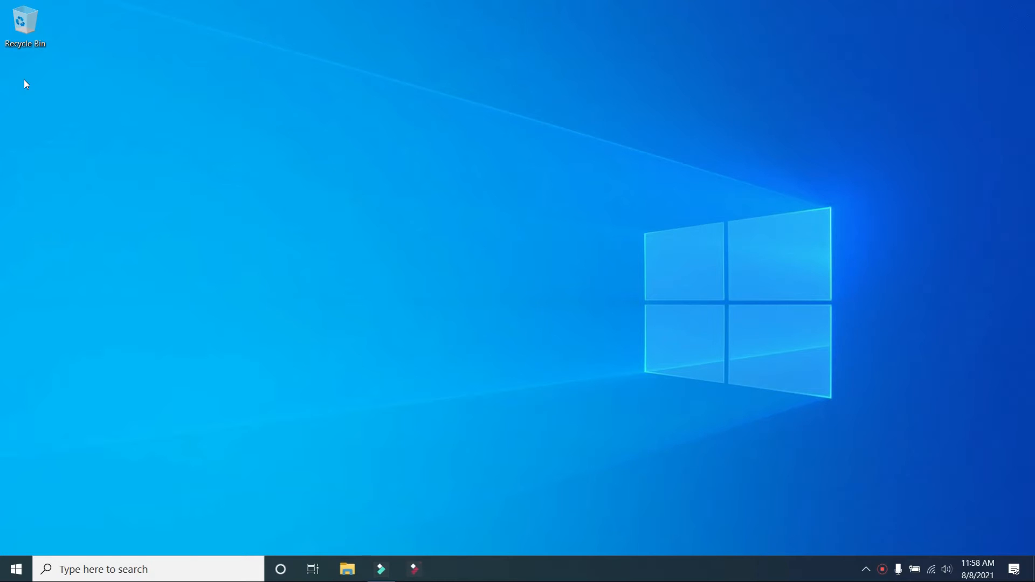
pyautogui.moveTo(293, 4)
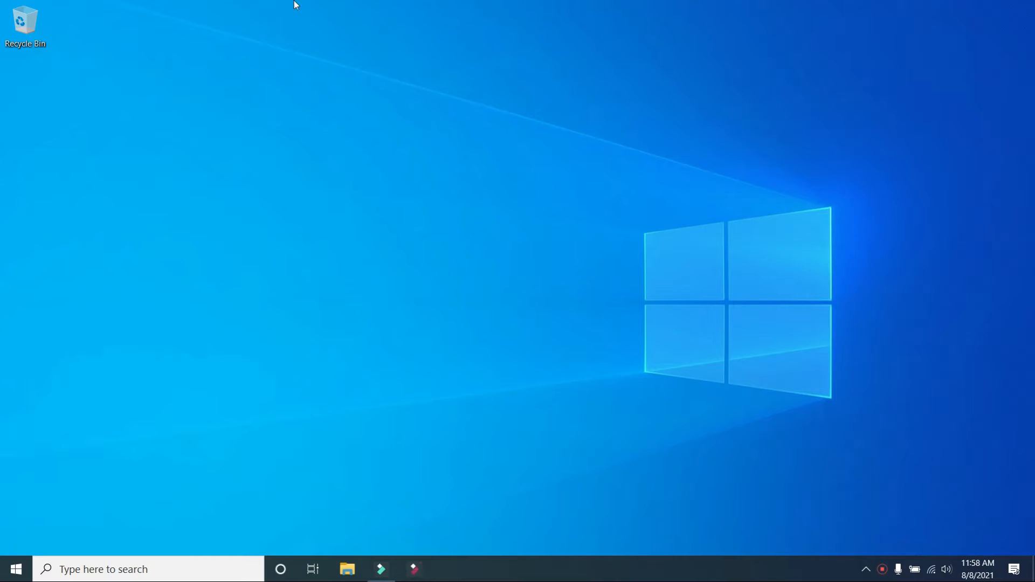
pyautogui.moveTo(65, 240)
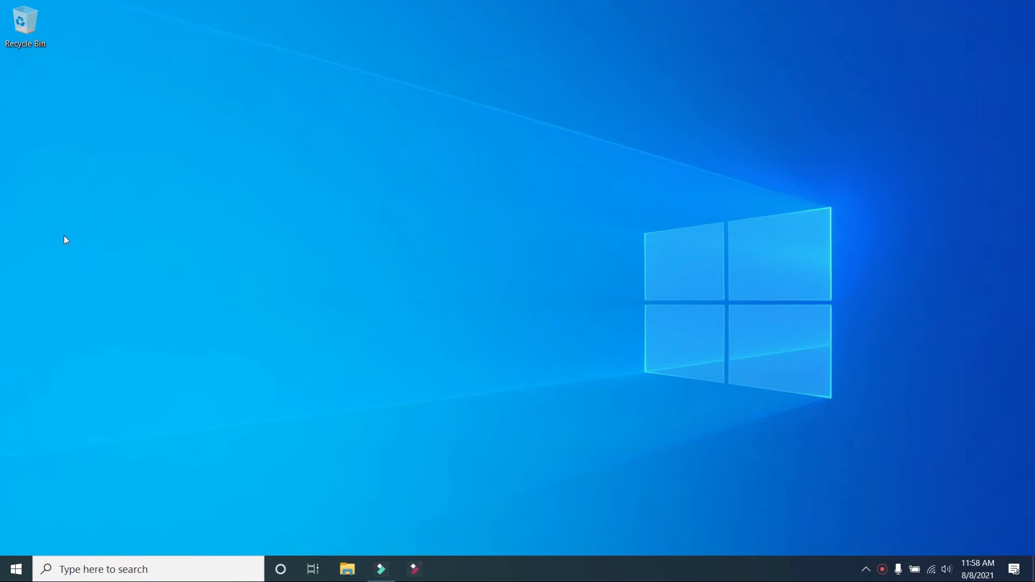
pyautogui.moveTo(353, 159)
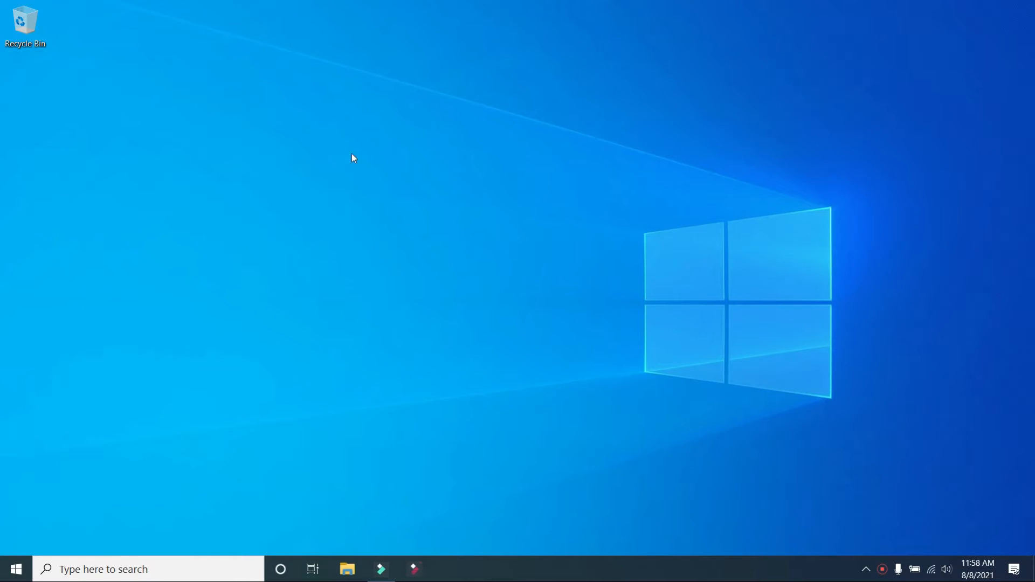
pyautogui.moveTo(597, 187)
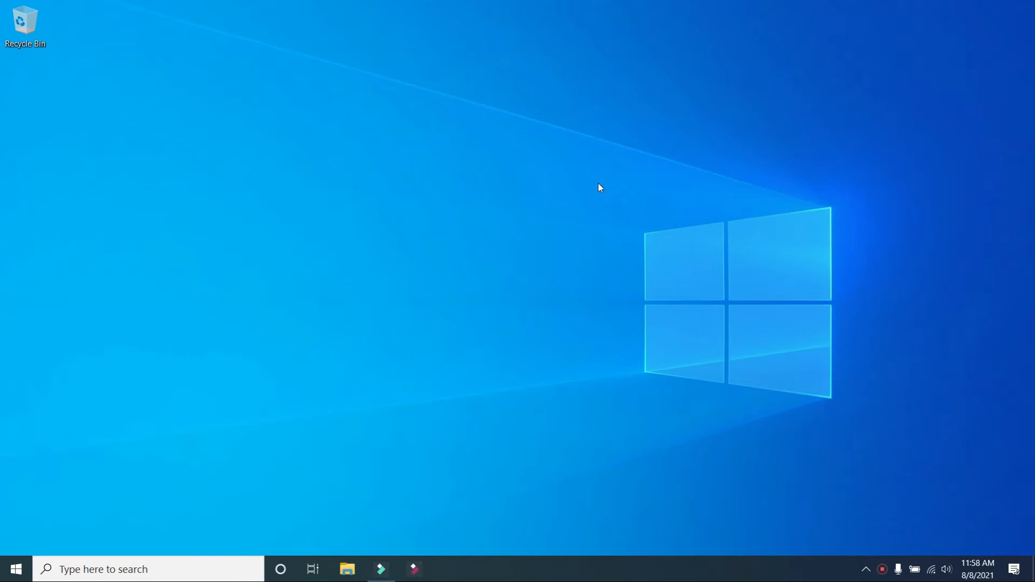
pyautogui.moveTo(3, 54)
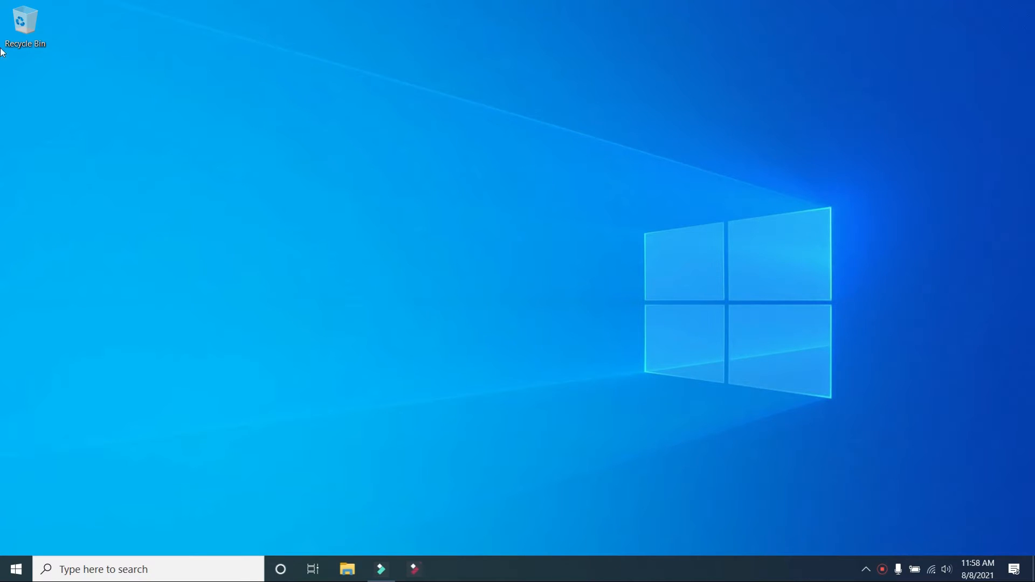
pyautogui.moveTo(283, 142)
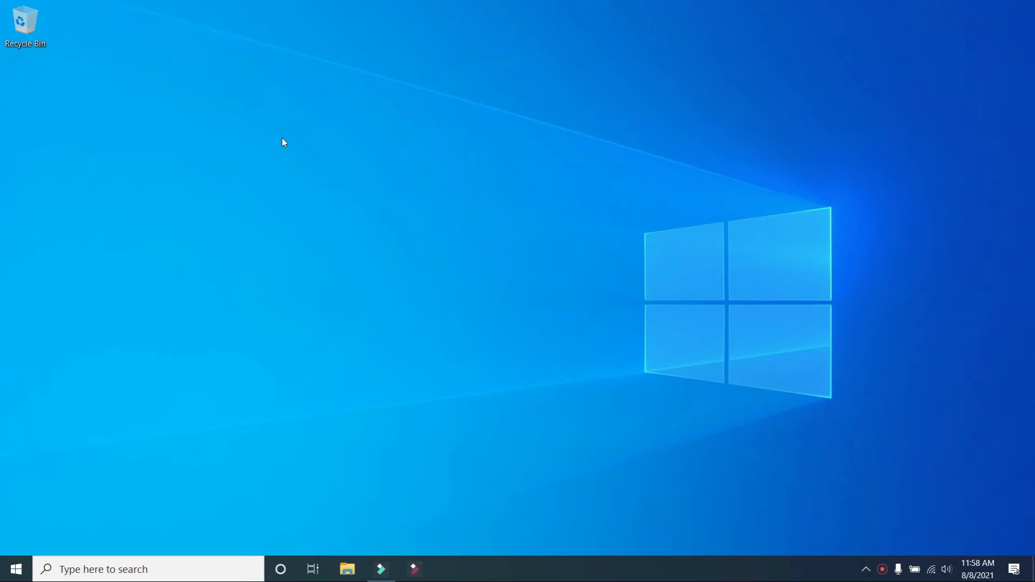
# Step: Bring up the desktop context menu from an empty area of the desktop
pyautogui.rightClick(283, 142)
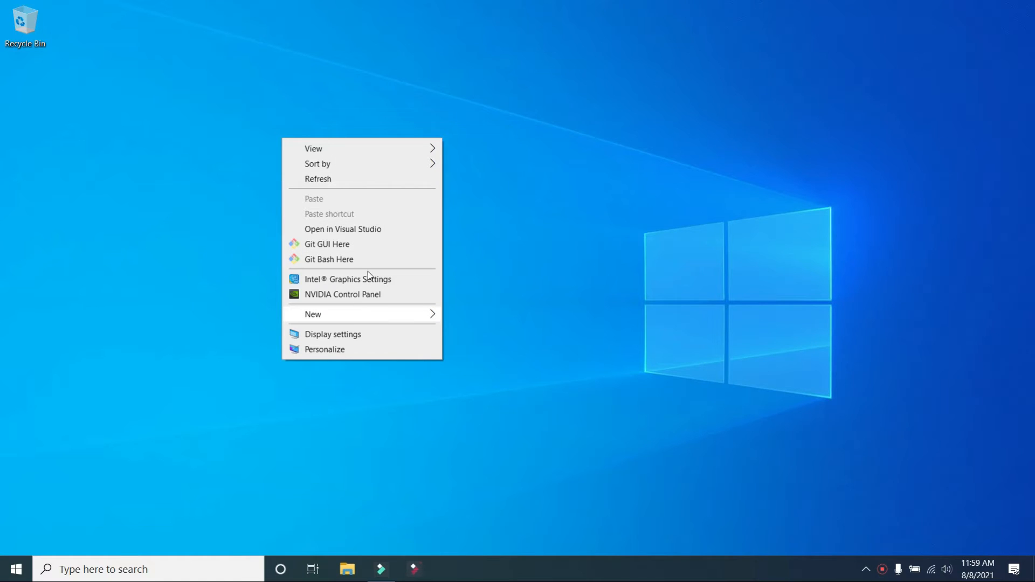
pyautogui.moveTo(357, 343)
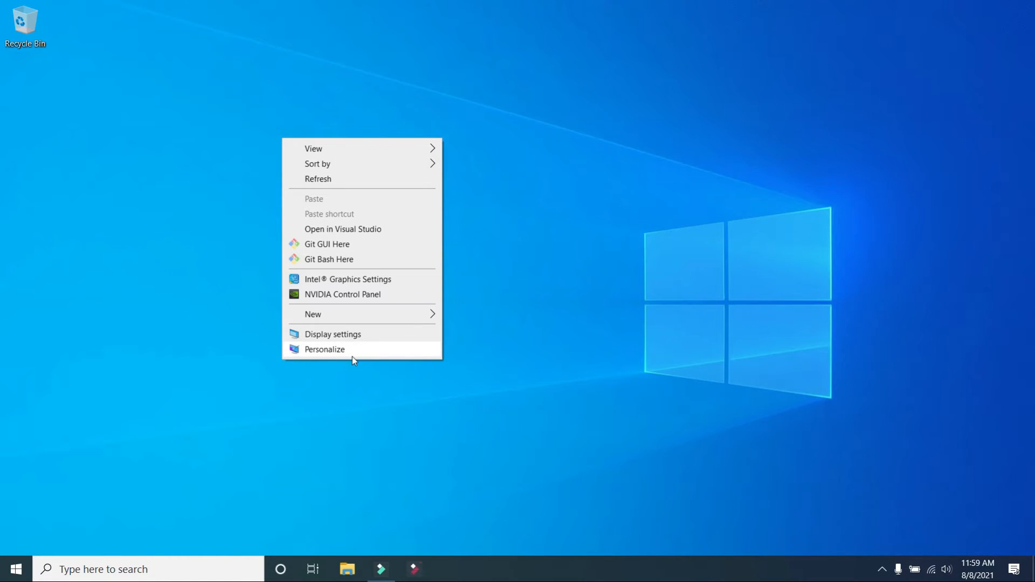
pyautogui.moveTo(357, 271)
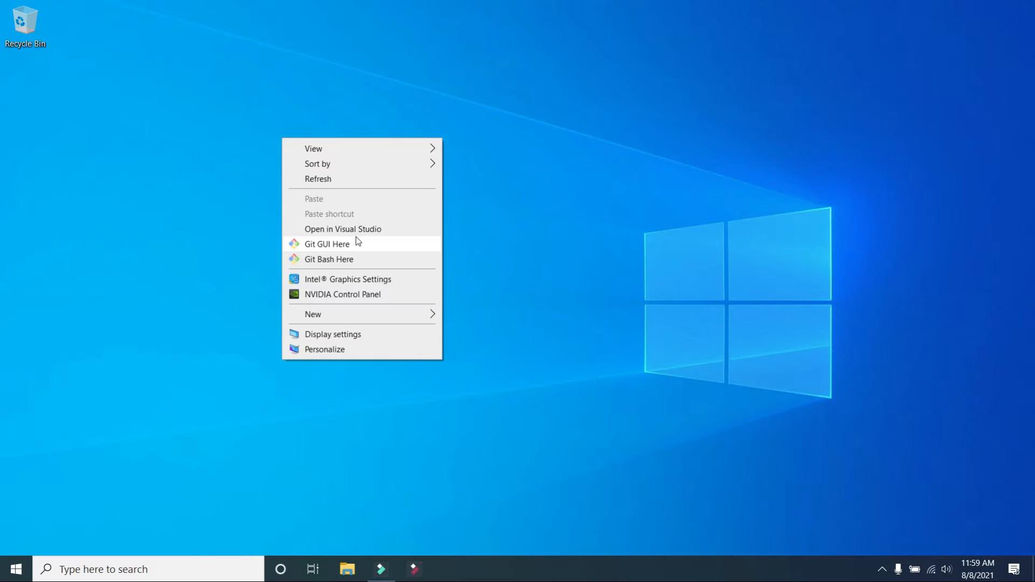
pyautogui.moveTo(366, 367)
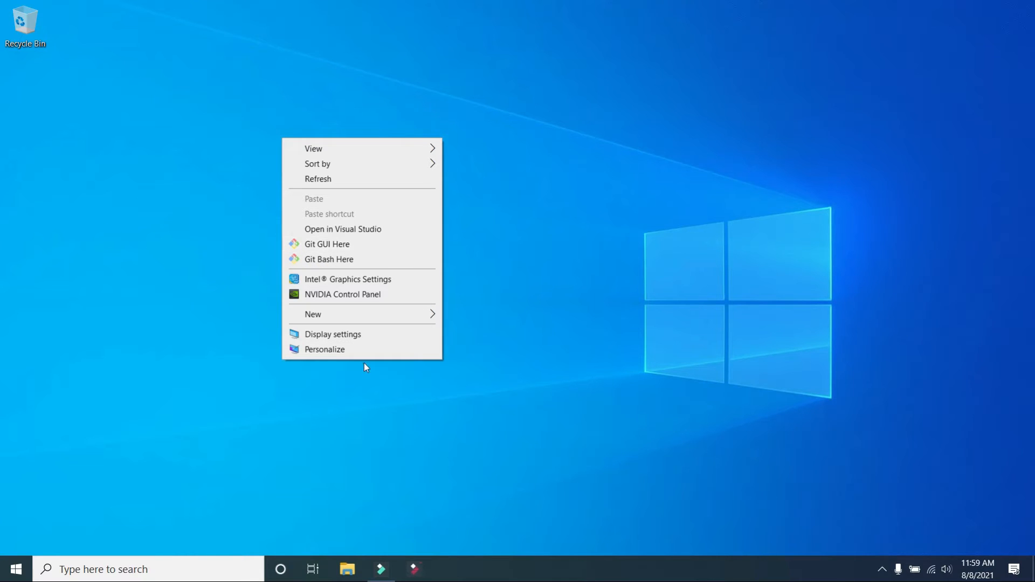
pyautogui.moveTo(324, 349)
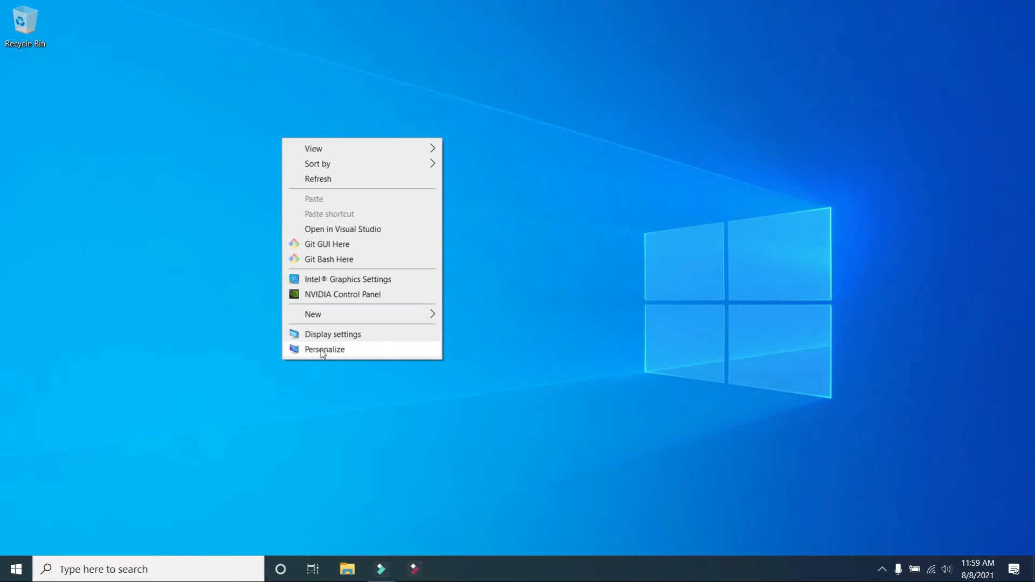
# Step: Choose Personalize so Settings shows the Personalization Background page
pyautogui.click(324, 349)
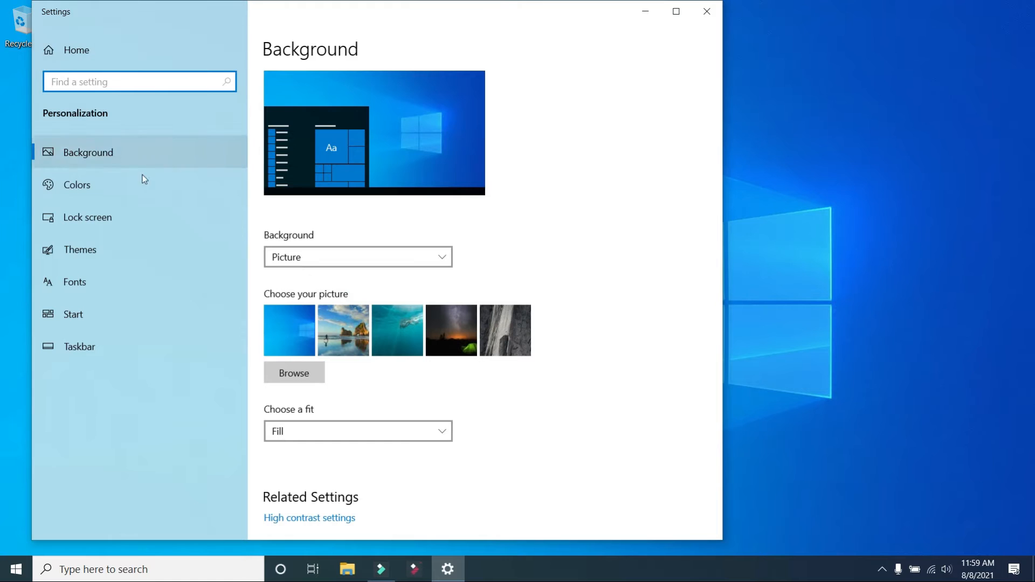
pyautogui.moveTo(102, 184)
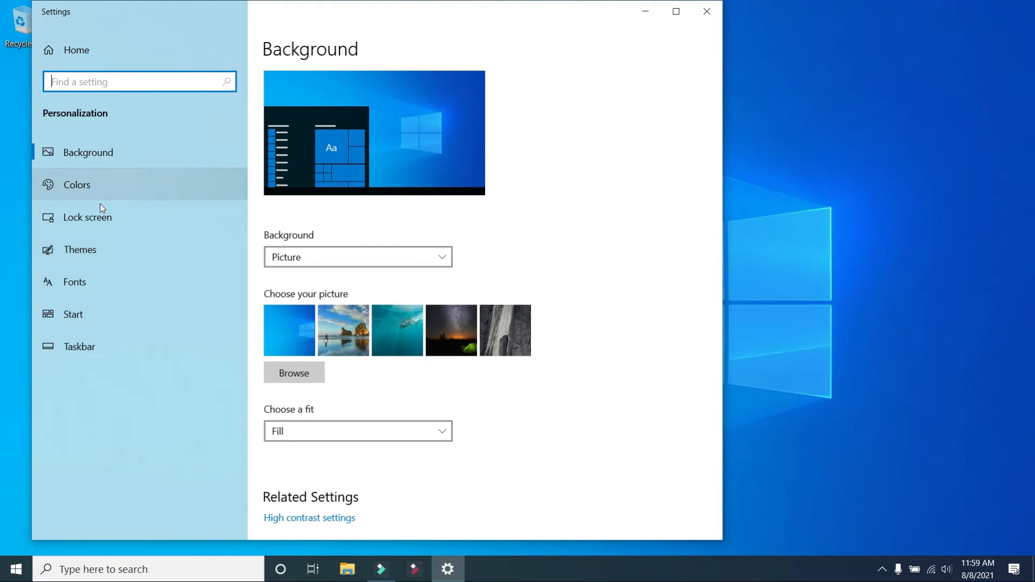
pyautogui.moveTo(99, 255)
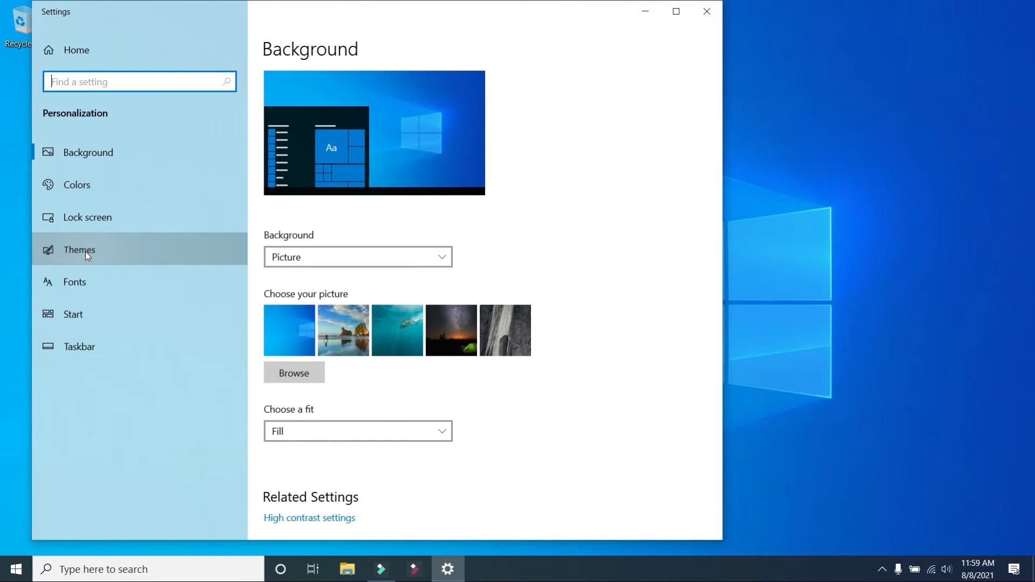
# Step: Go to the Themes page and scroll to its Related Settings links for desktop icons
pyautogui.click(79, 250)
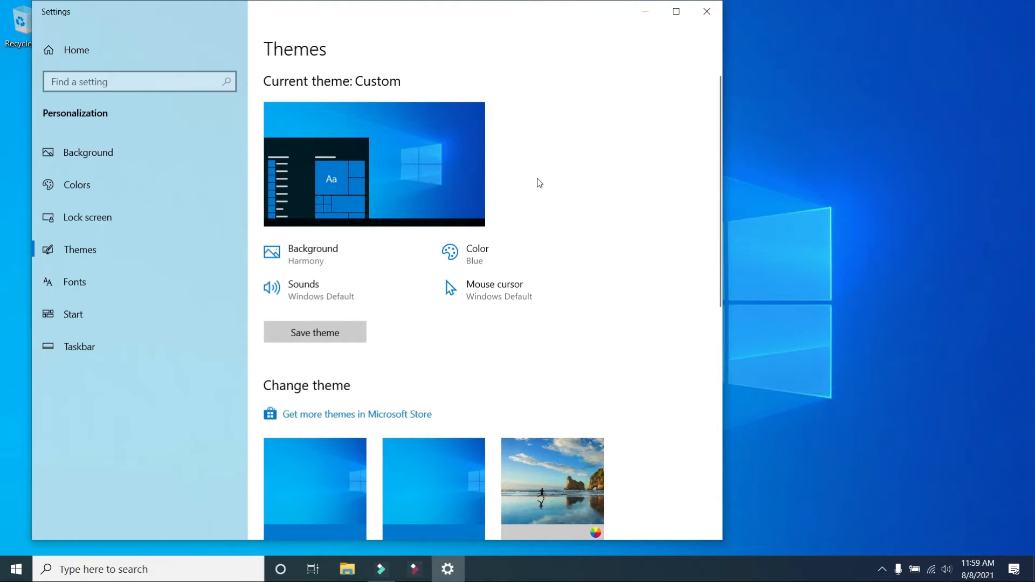
pyautogui.scroll(-3)
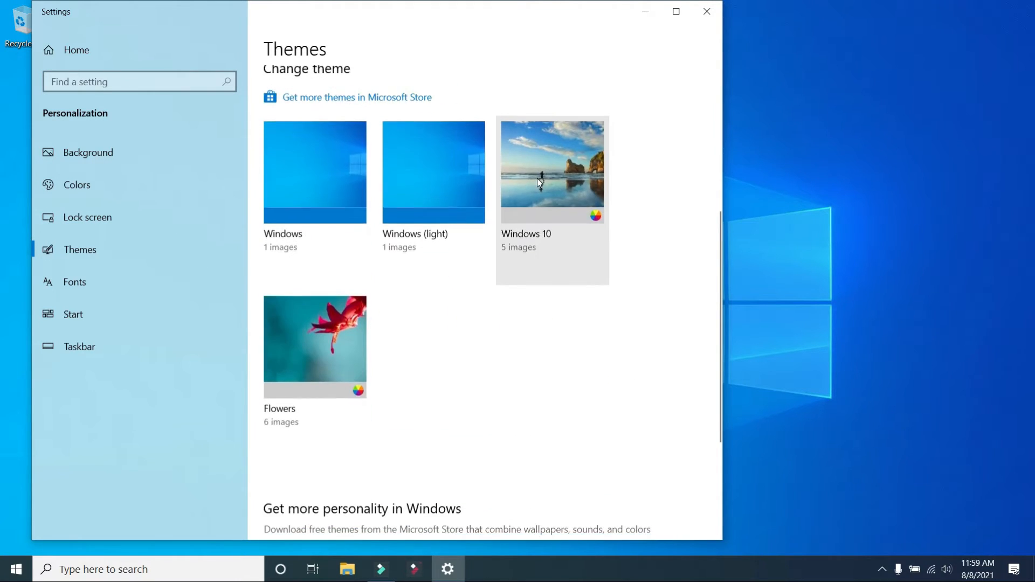
pyautogui.scroll(-3)
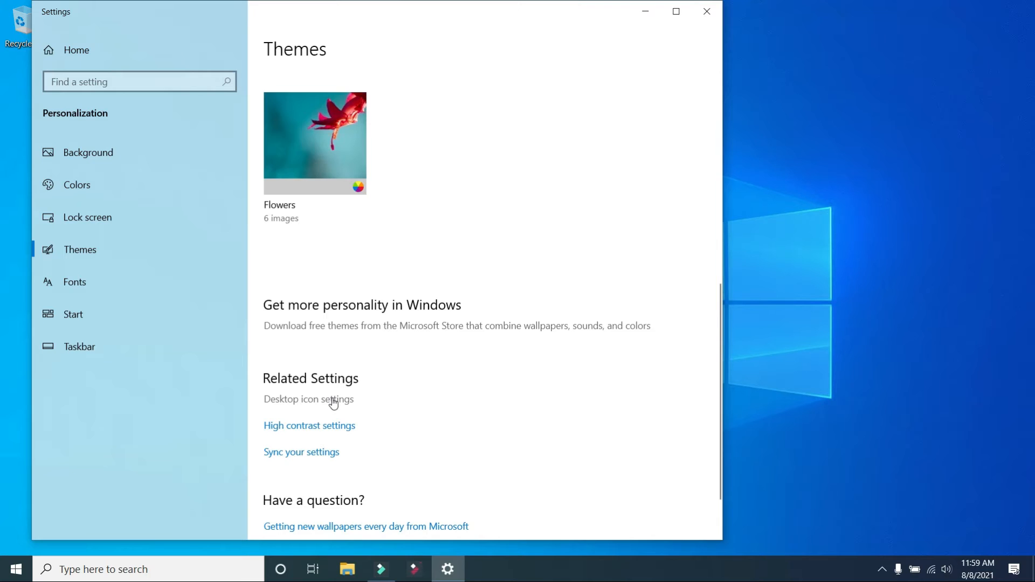
pyautogui.click(308, 399)
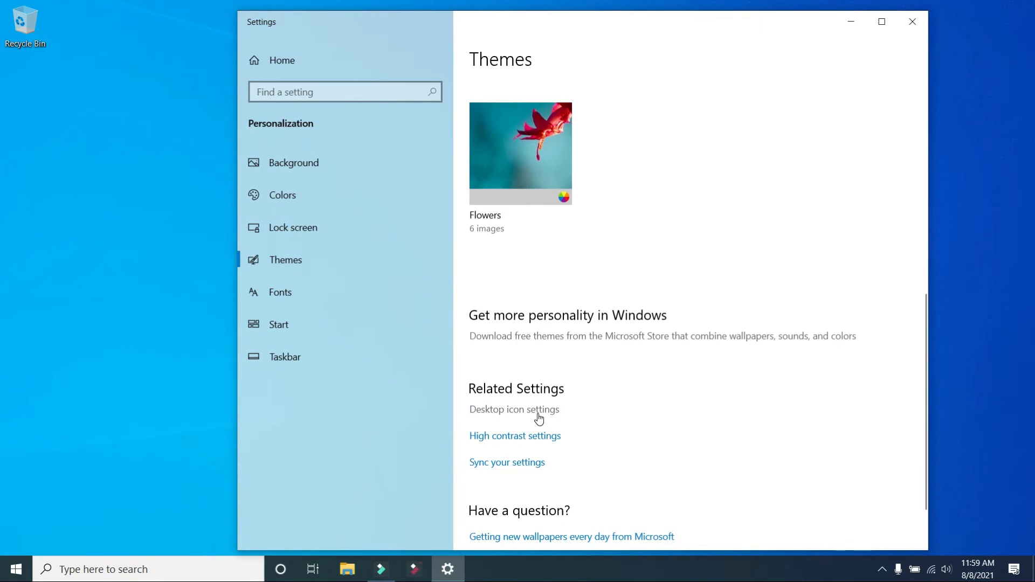
# Step: In Desktop Icon Settings, tick Computer, User's Files, Network and Control Panel alongside Recycle Bin
pyautogui.click(514, 410)
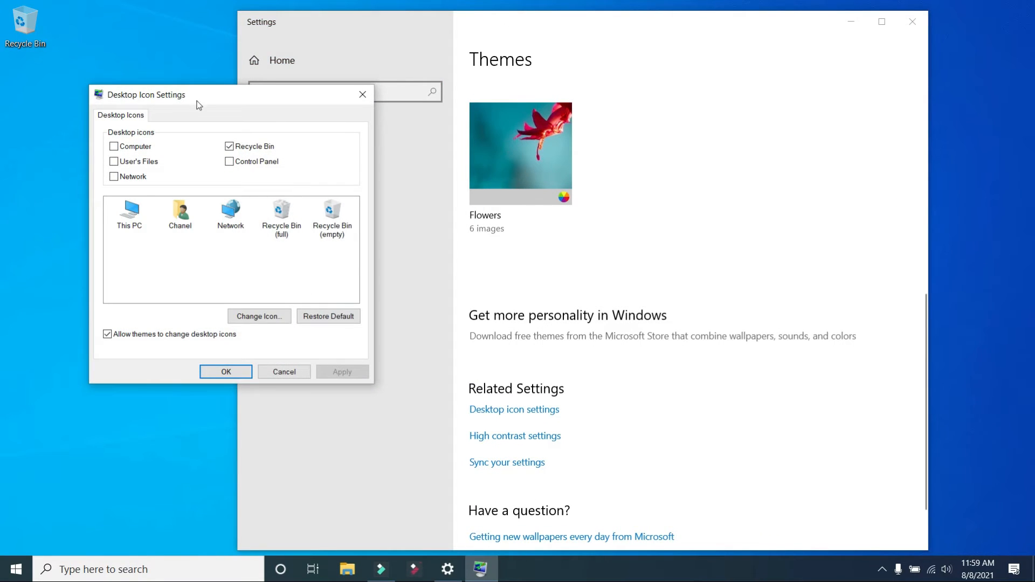
pyautogui.moveTo(145, 95); pyautogui.dragTo(280, 98)
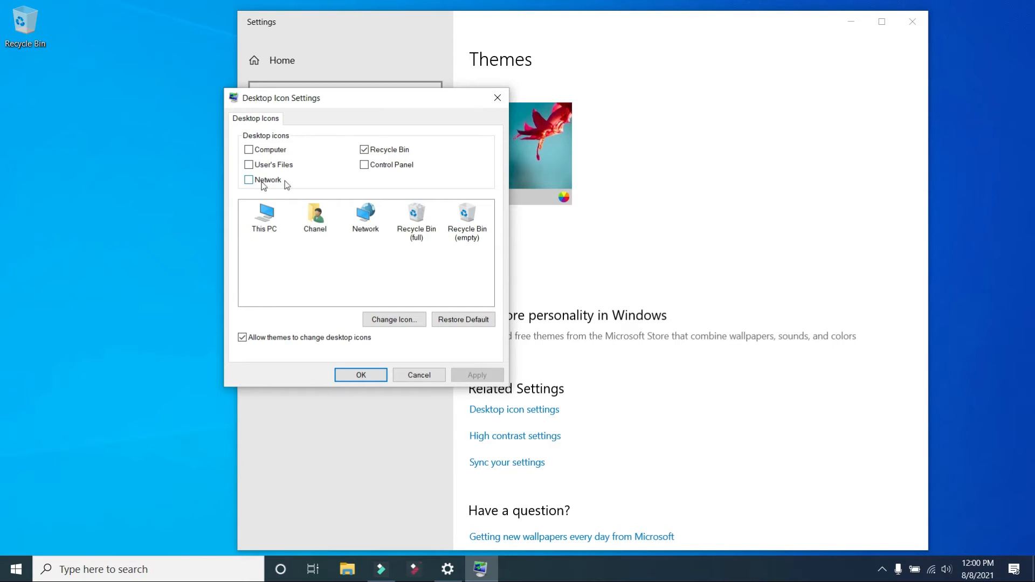
pyautogui.click(364, 164)
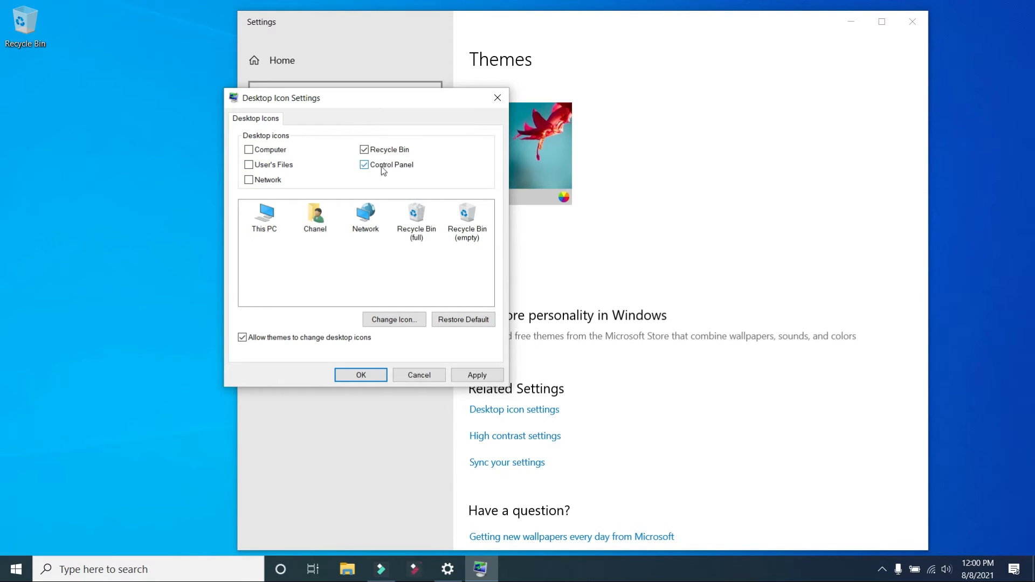
pyautogui.click(364, 164)
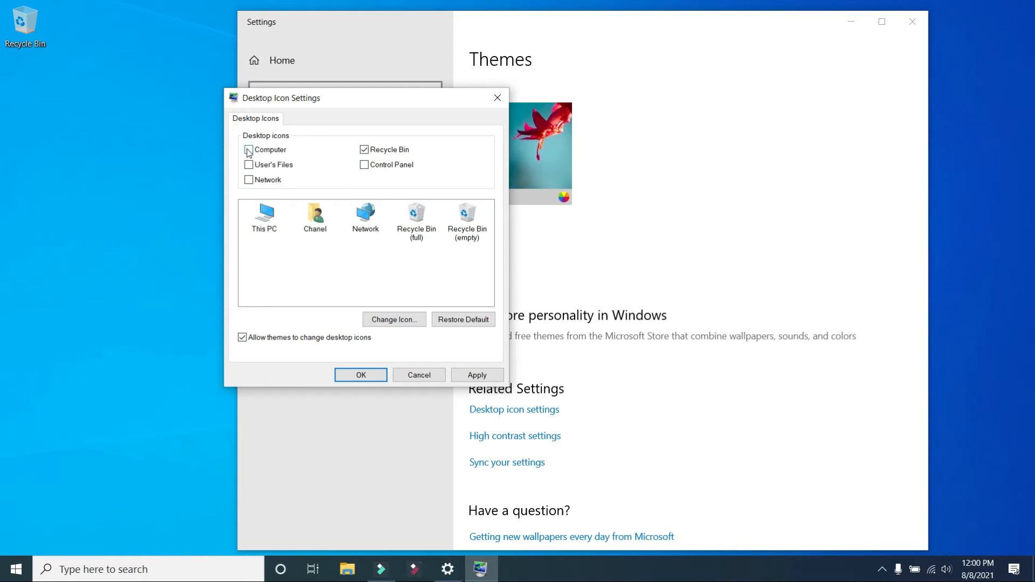
pyautogui.click(249, 164)
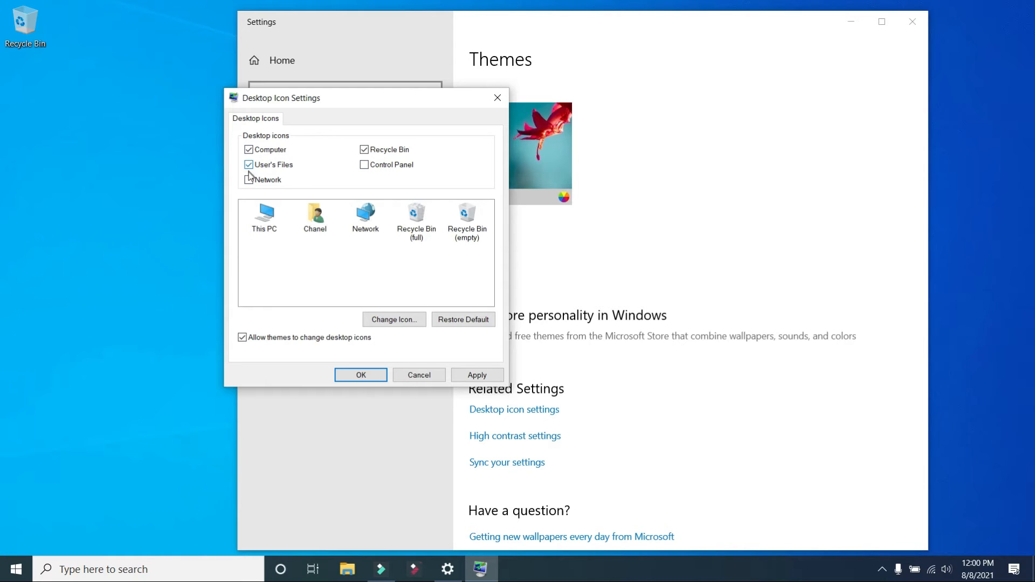
pyautogui.click(364, 164)
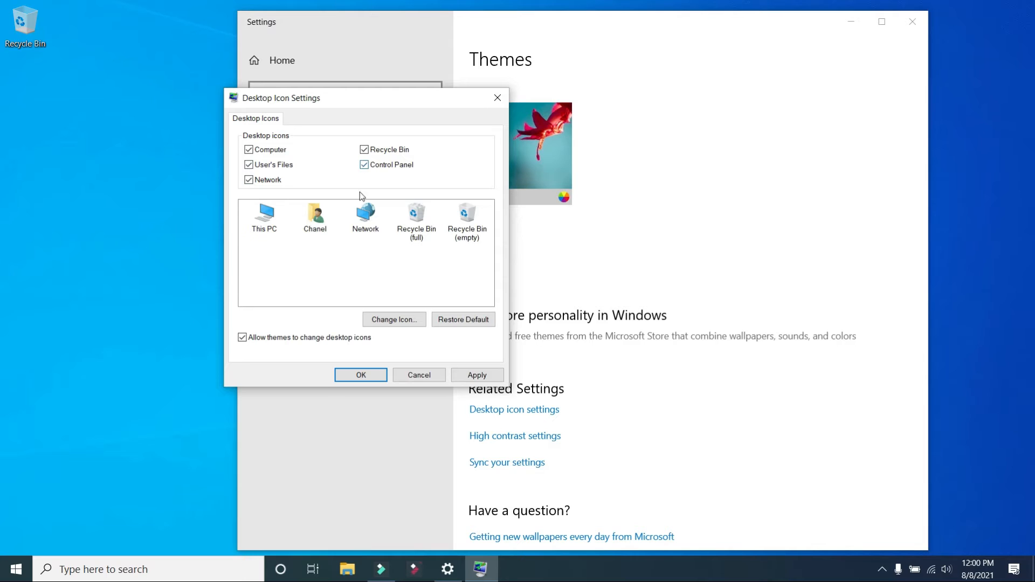
# Step: Apply the icon choices so This PC, Network, Control Panel and the user folder appear on the desktop
pyautogui.click(475, 374)
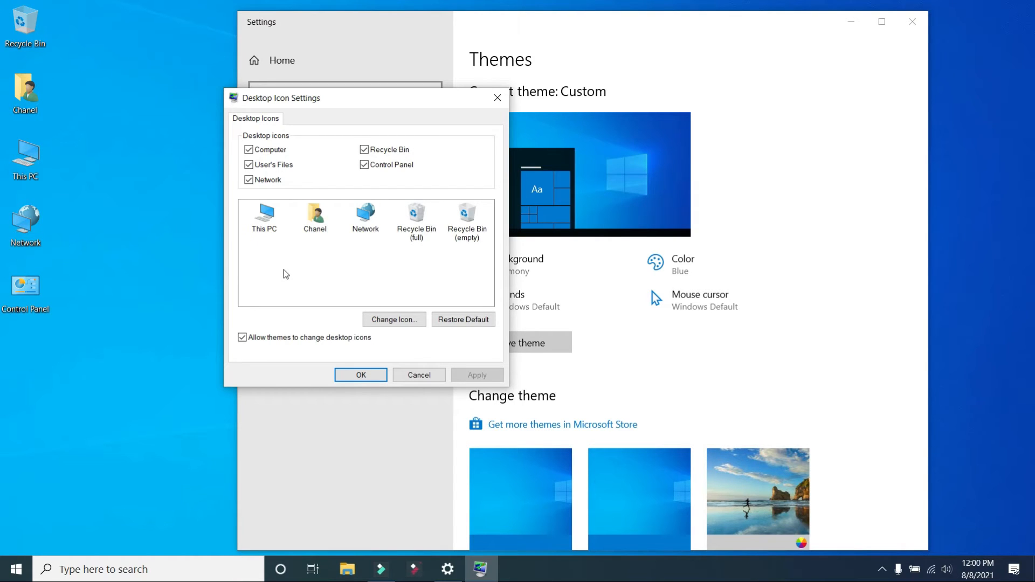
pyautogui.click(25, 285)
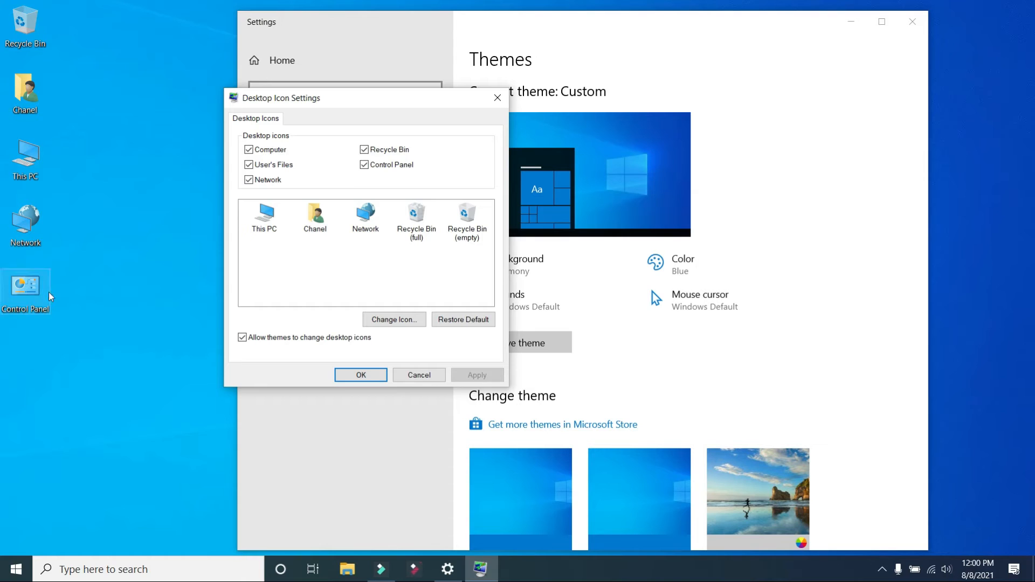
pyautogui.click(363, 163)
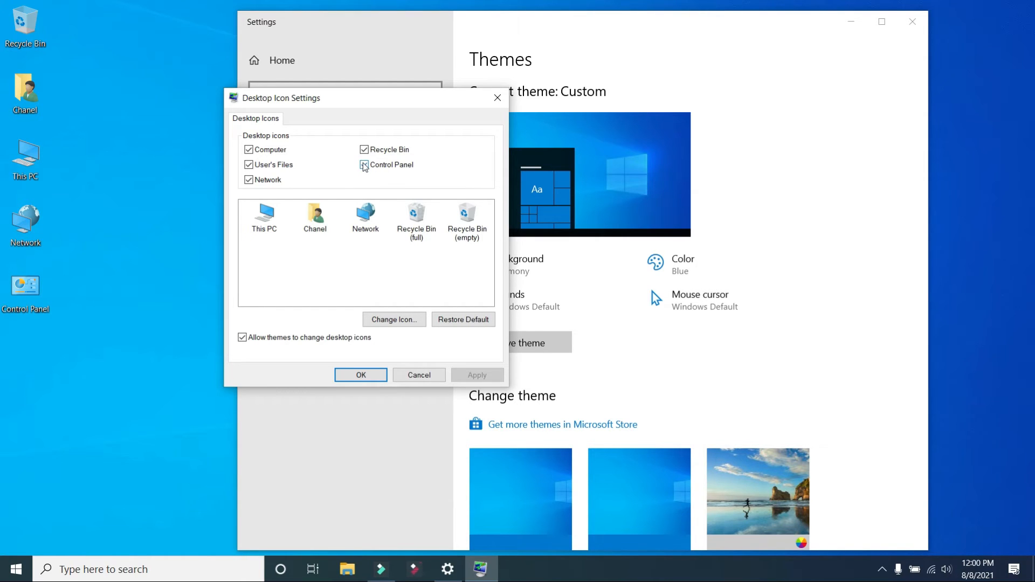
# Step: Untick Control Panel and Network, apply, and confirm, leaving This PC, Recycle Bin and the user folder
pyautogui.click(363, 164)
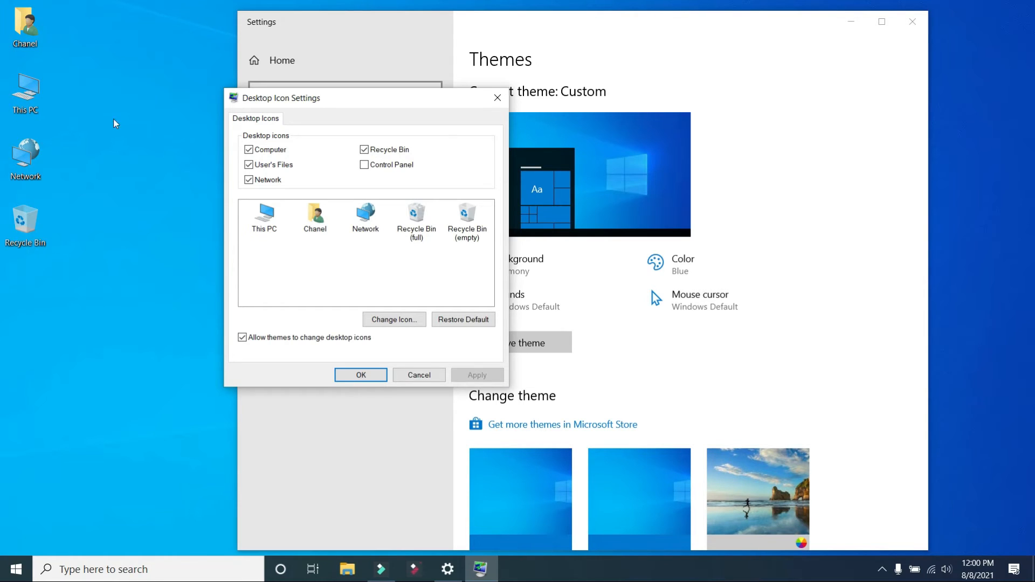
pyautogui.click(249, 181)
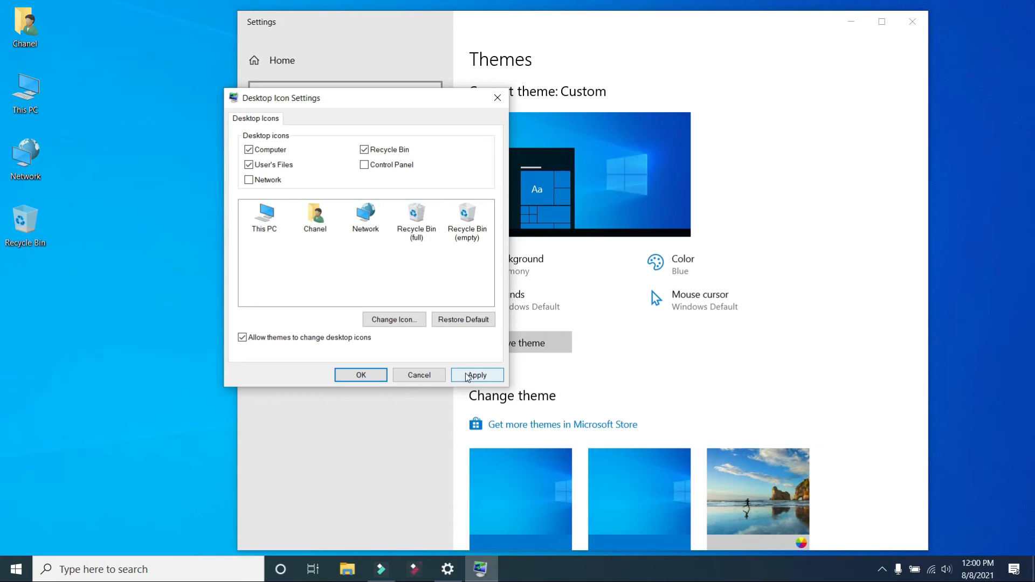
pyautogui.click(476, 375)
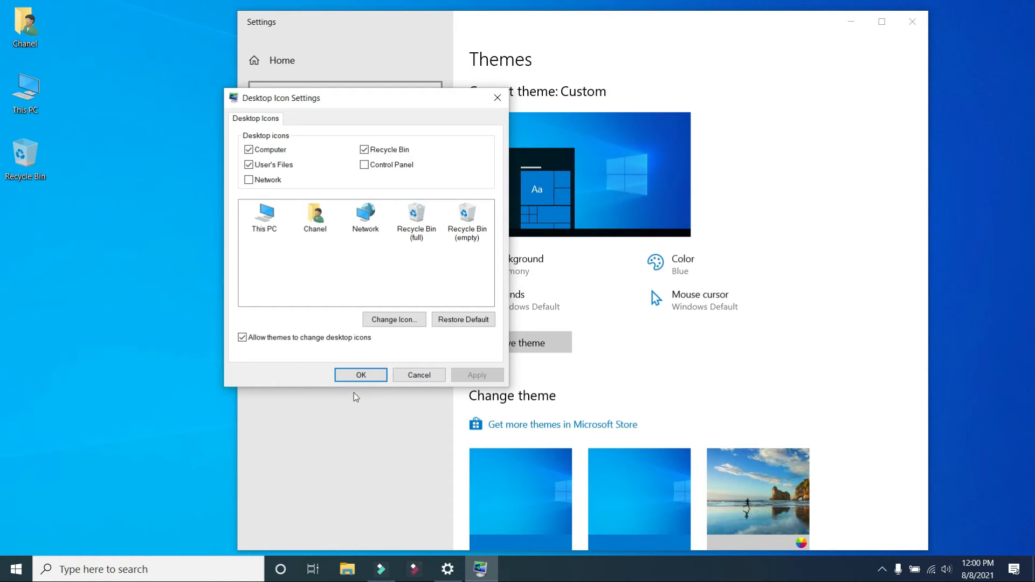
pyautogui.click(360, 374)
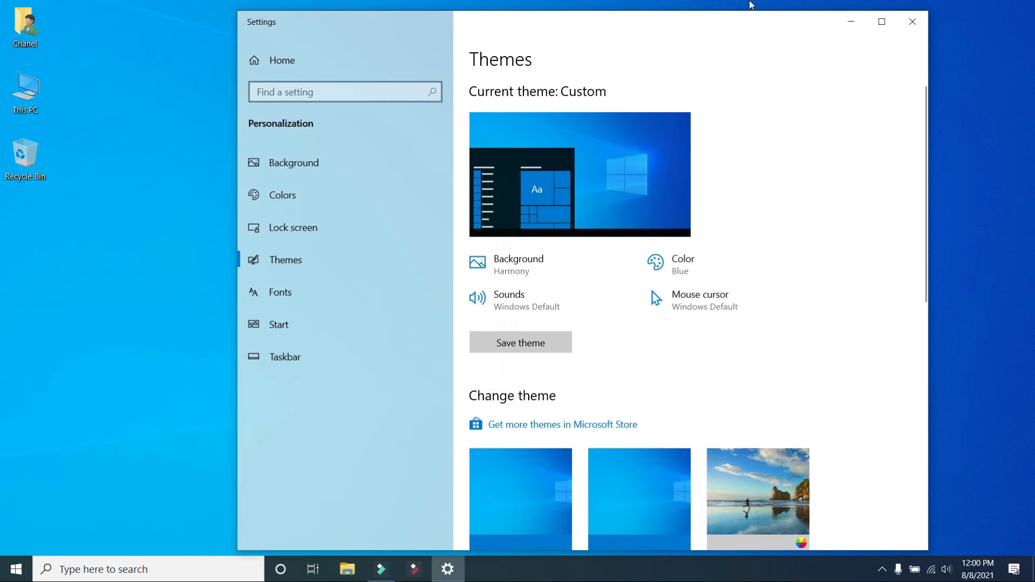
# Step: Close Settings and drag This PC, Recycle Bin and the user folder to scattered spots on the desktop
pyautogui.click(913, 21)
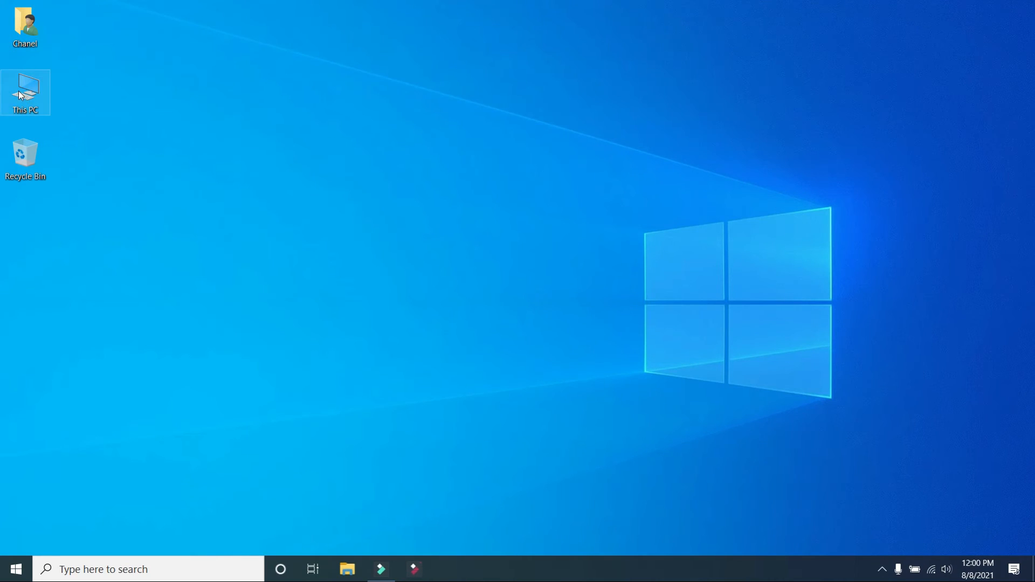
pyautogui.moveTo(25, 92); pyautogui.dragTo(281, 158)
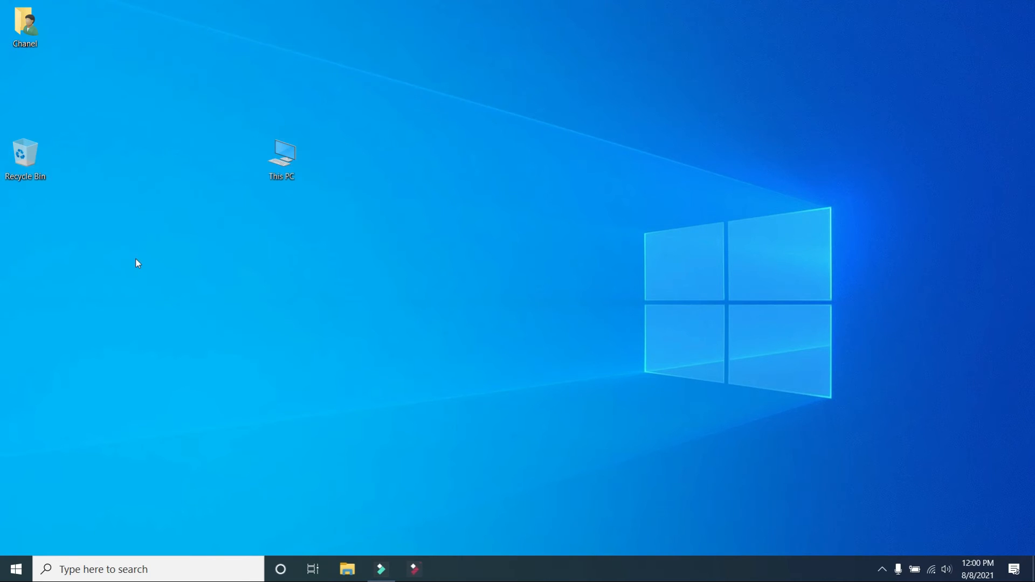
pyautogui.moveTo(25, 159); pyautogui.dragTo(178, 290)
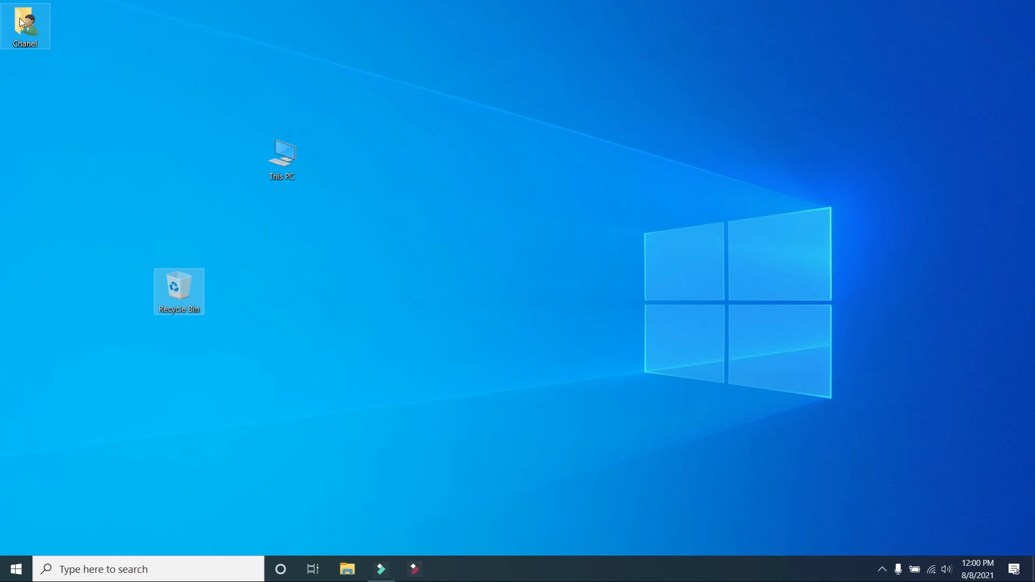
pyautogui.moveTo(25, 25); pyautogui.dragTo(178, 26)
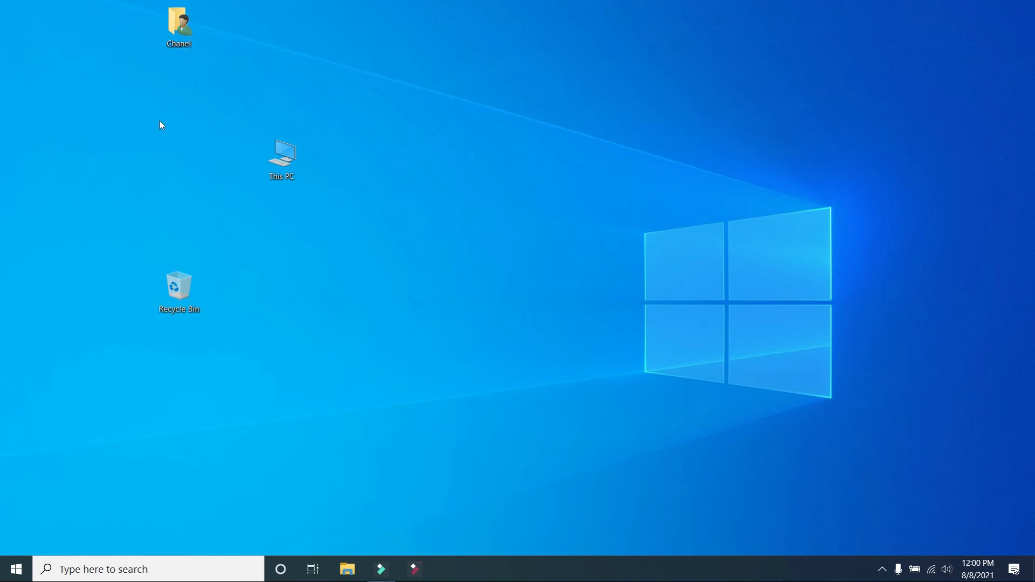
pyautogui.moveTo(398, 95)
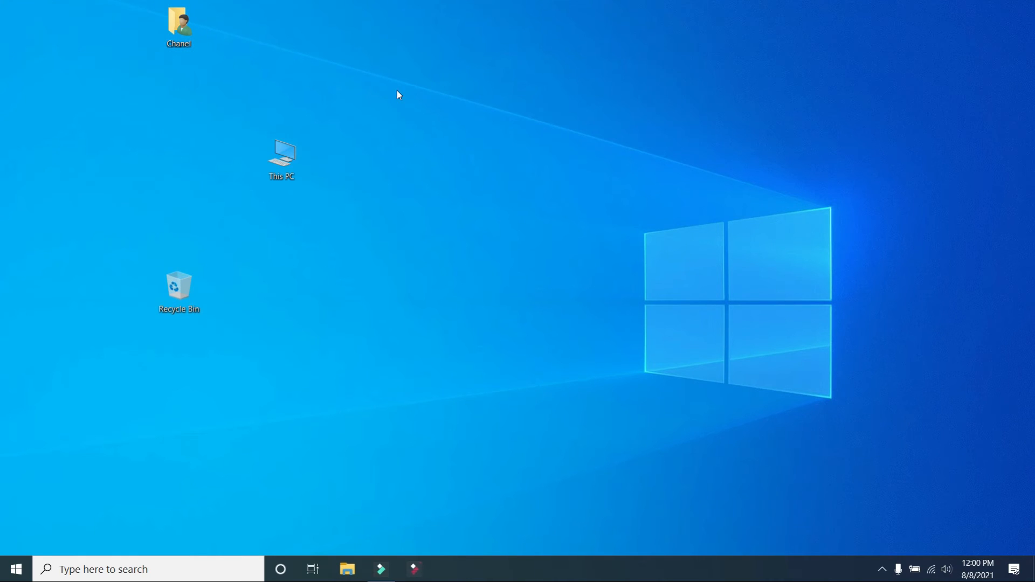
# Step: Bring up the desktop context menu to reach its View and Sort by arrangement options
pyautogui.rightClick(397, 95)
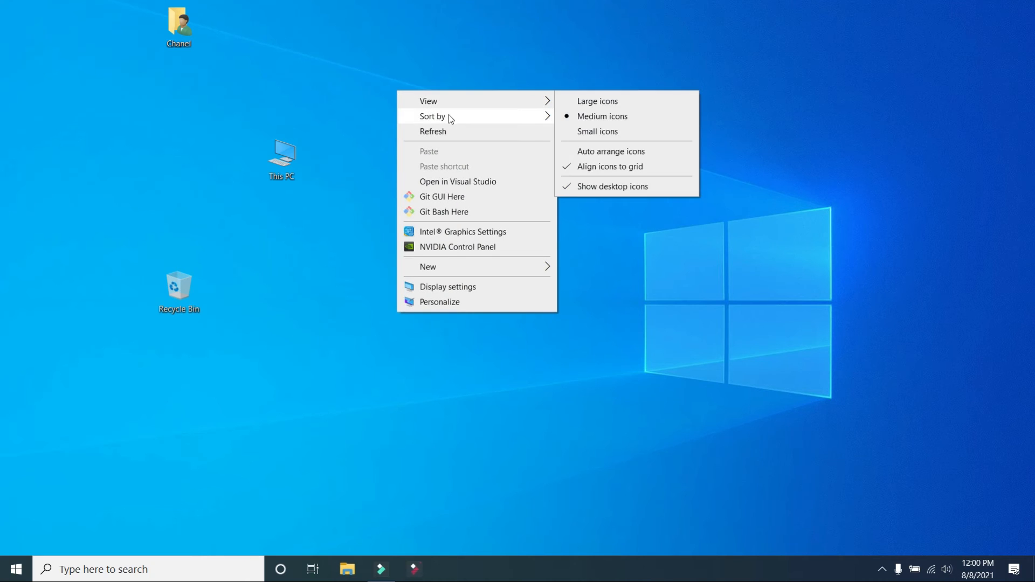
pyautogui.moveTo(434, 117)
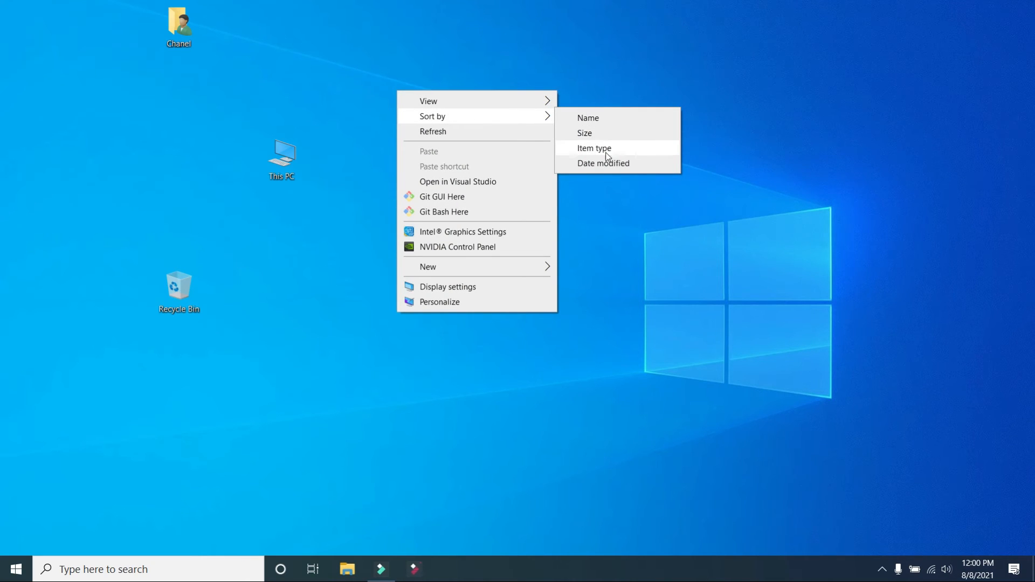
pyautogui.moveTo(589, 118)
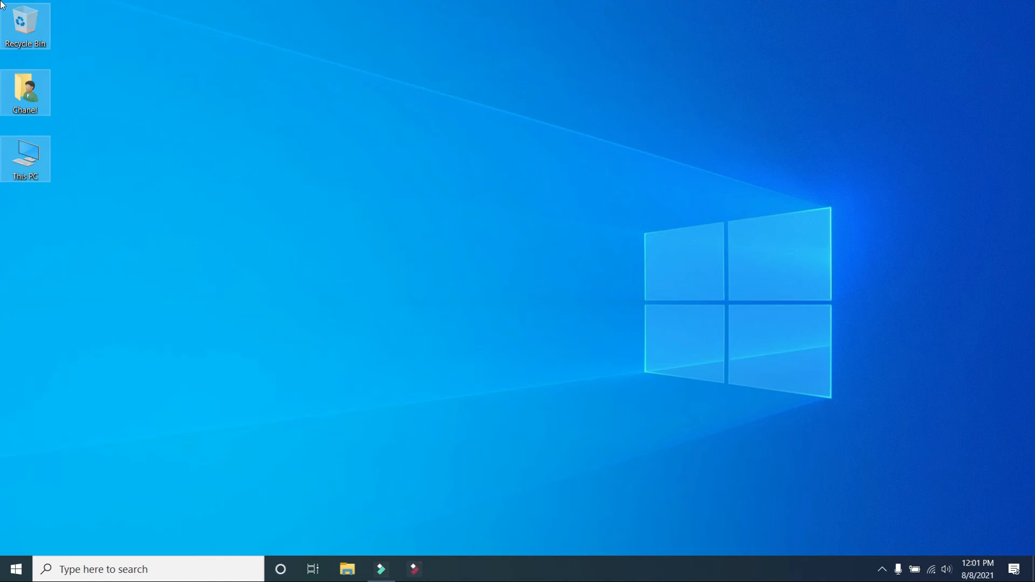
pyautogui.moveTo(69, 216)
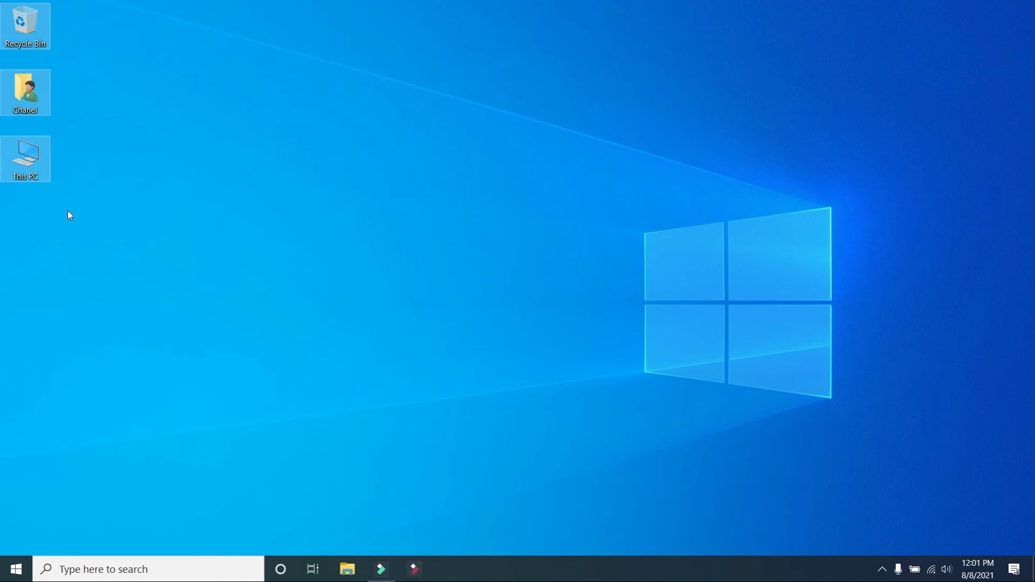
pyautogui.moveTo(2, 236)
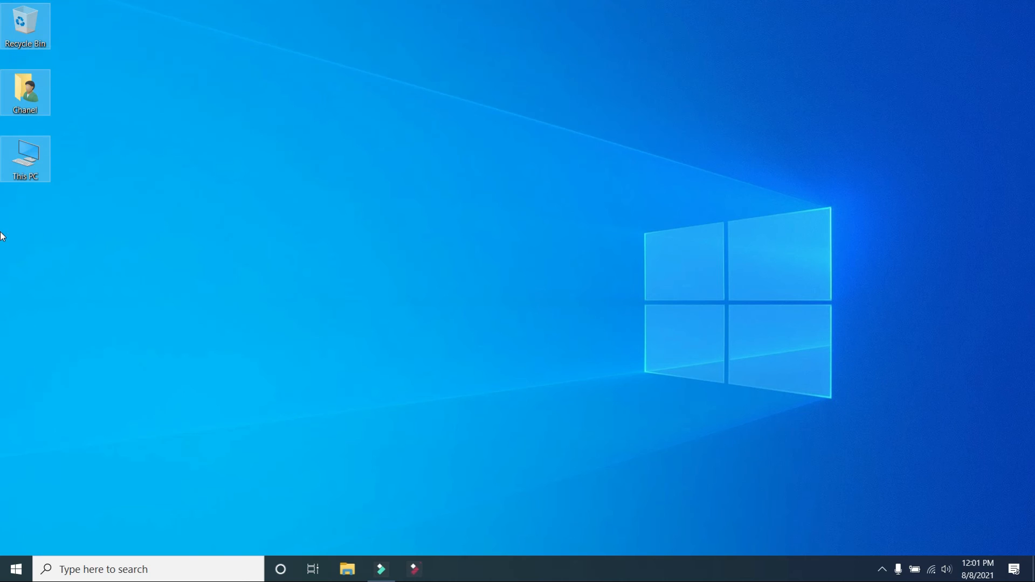
pyautogui.moveTo(169, 98)
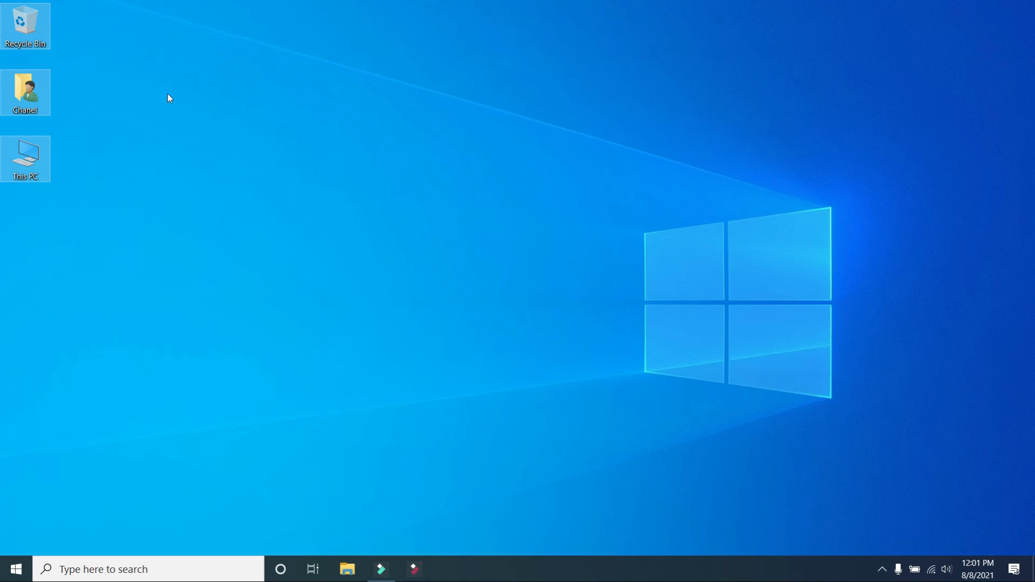
# Step: Try Sort by options and drag an icon so the column runs Recycle Bin, This PC, user folder
pyautogui.rightClick(169, 98)
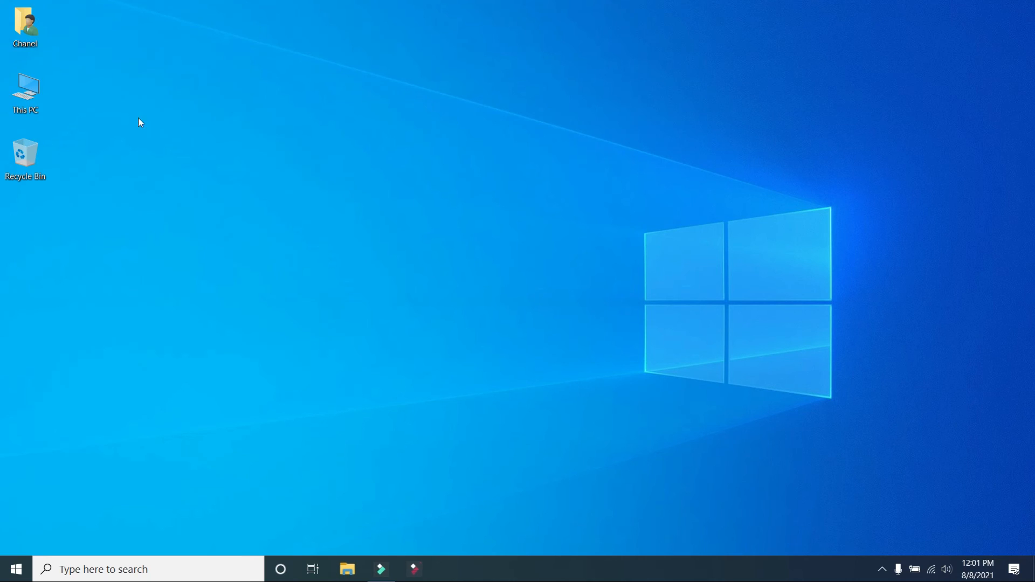
pyautogui.moveTo(25, 92); pyautogui.dragTo(98, 181)
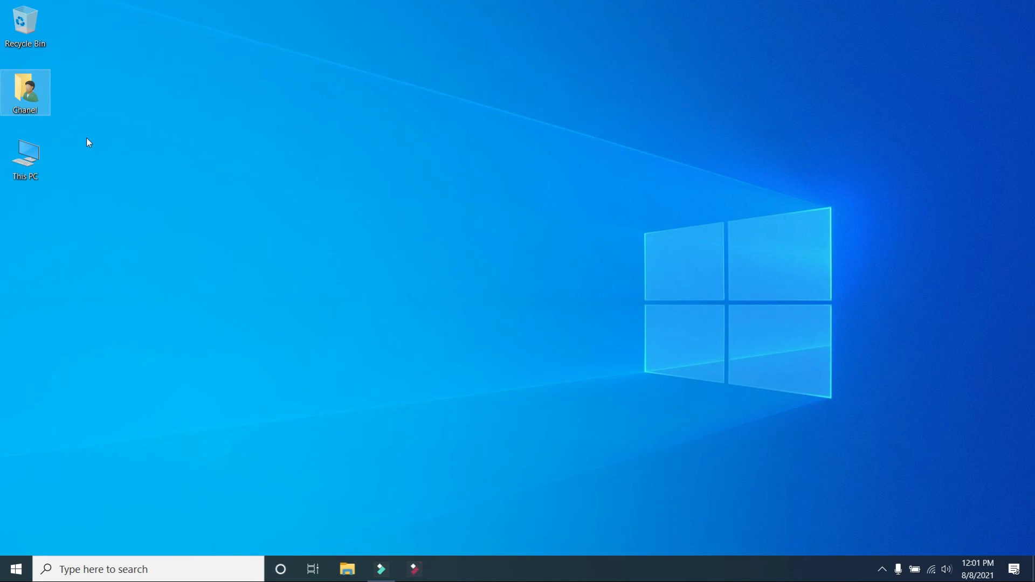
pyautogui.rightClick(87, 143)
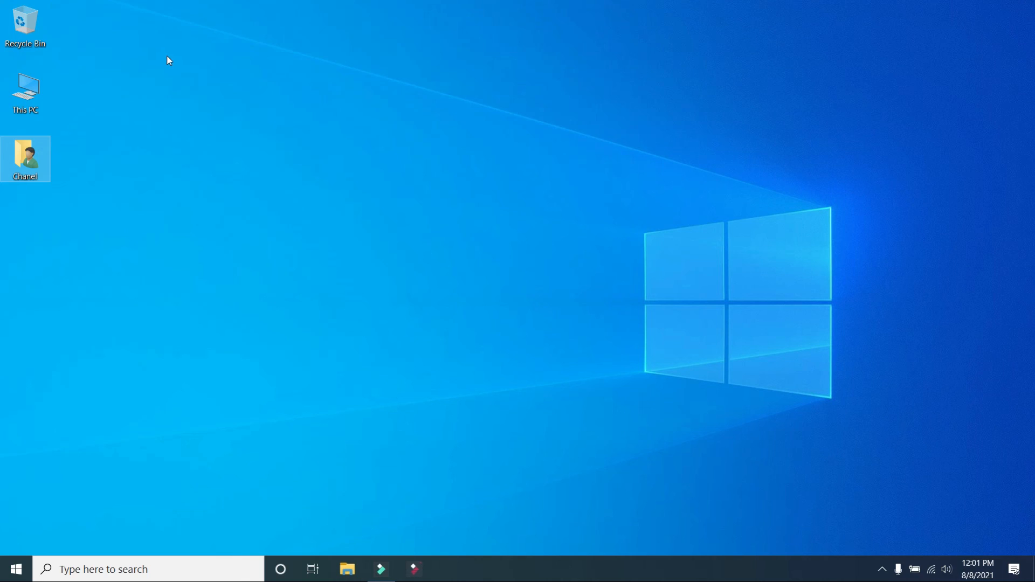
# Step: Sort the desktop icons by Name: user folder, This PC, then Recycle Bin
pyautogui.rightClick(168, 60)
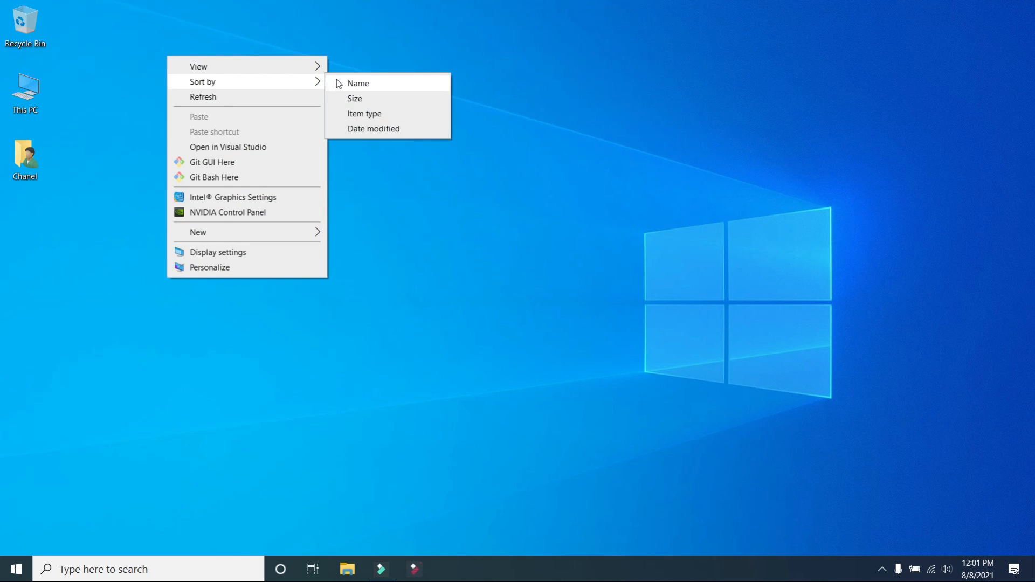
pyautogui.click(358, 83)
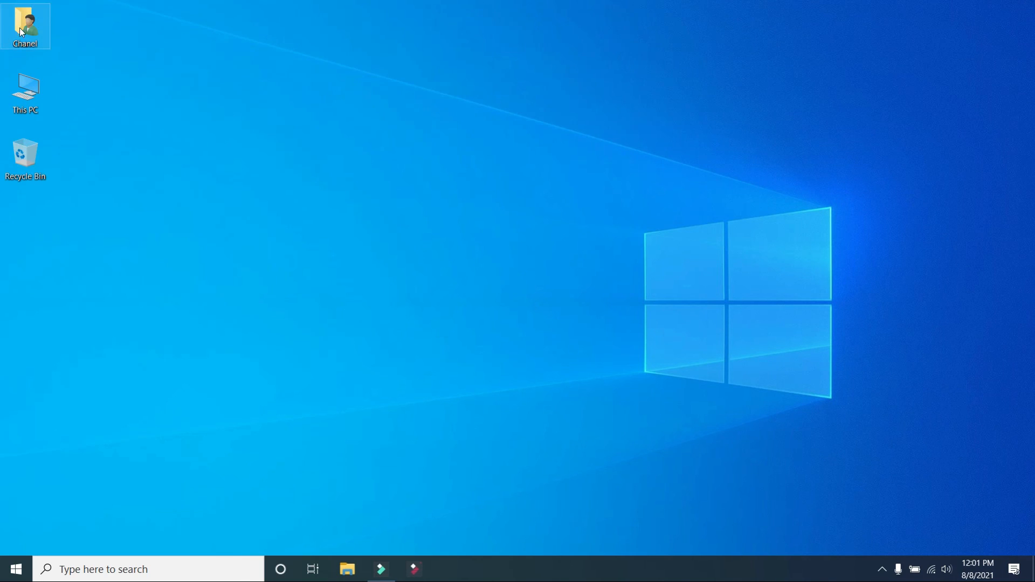
pyautogui.moveTo(25, 89)
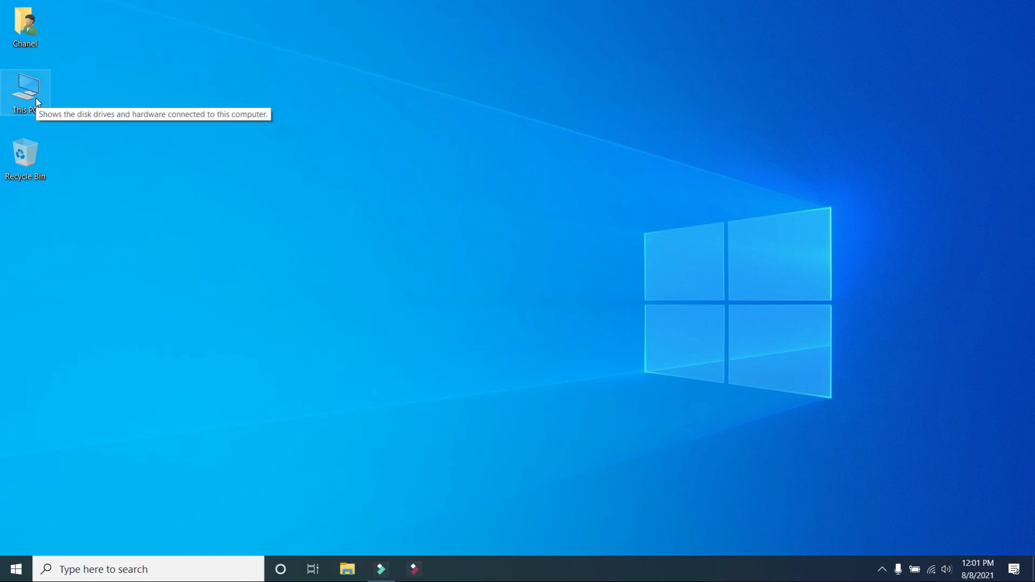
pyautogui.moveTo(146, 177)
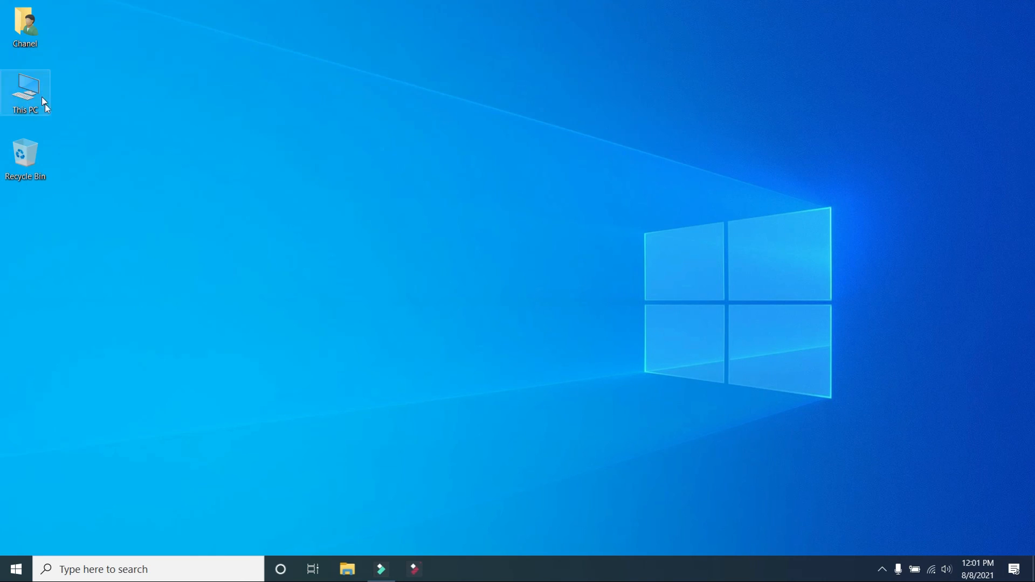
# Step: Sort the desktop icons by Item type so This PC, Recycle Bin, then the user folder line up
pyautogui.rightClick(158, 102)
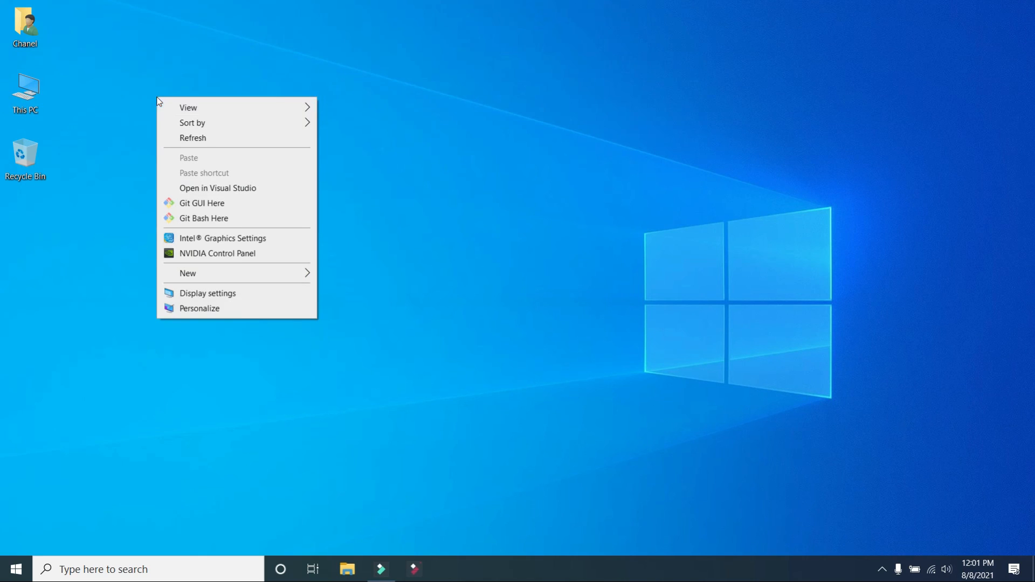
pyautogui.moveTo(187, 106)
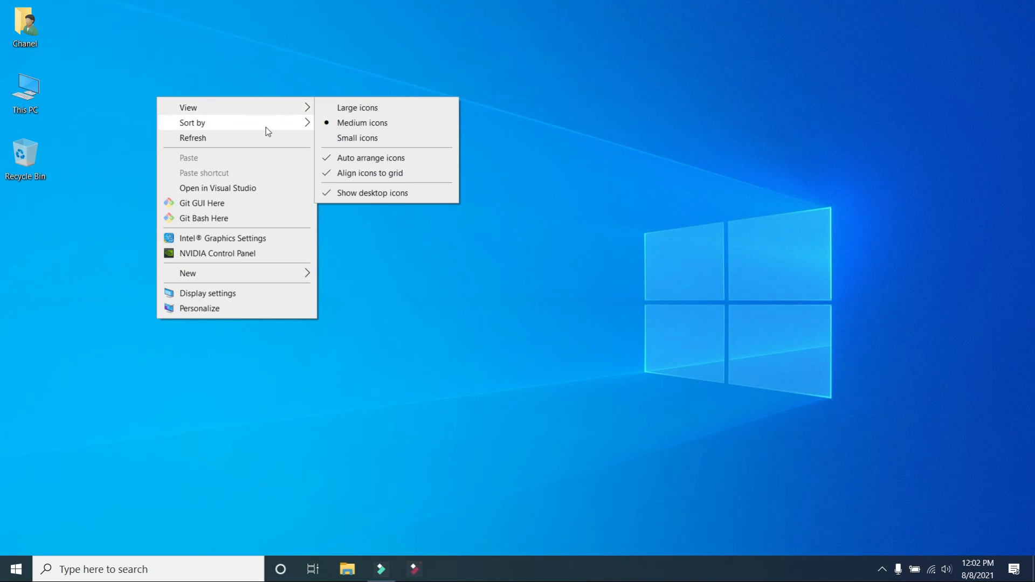
pyautogui.moveTo(192, 122)
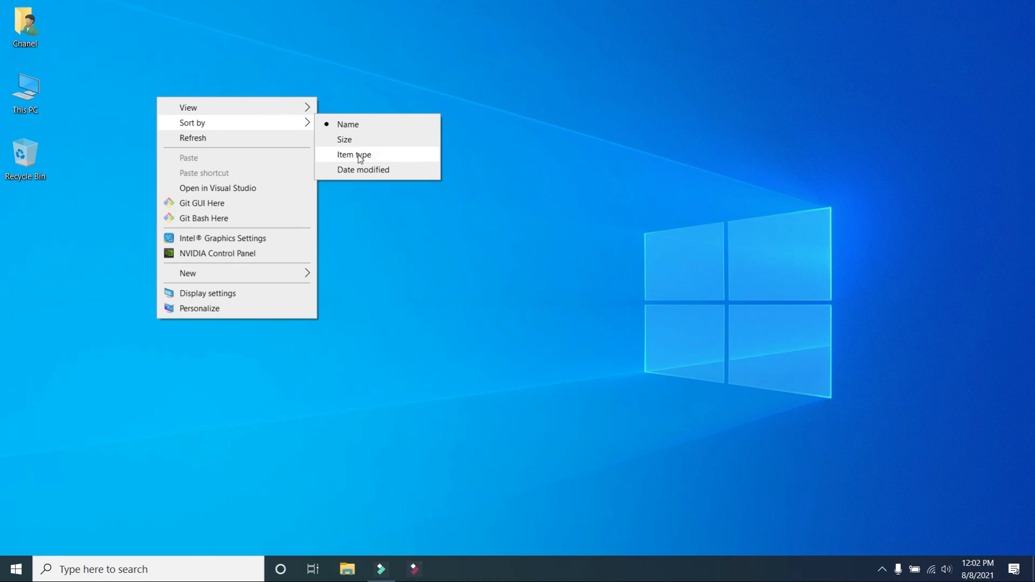
pyautogui.click(354, 154)
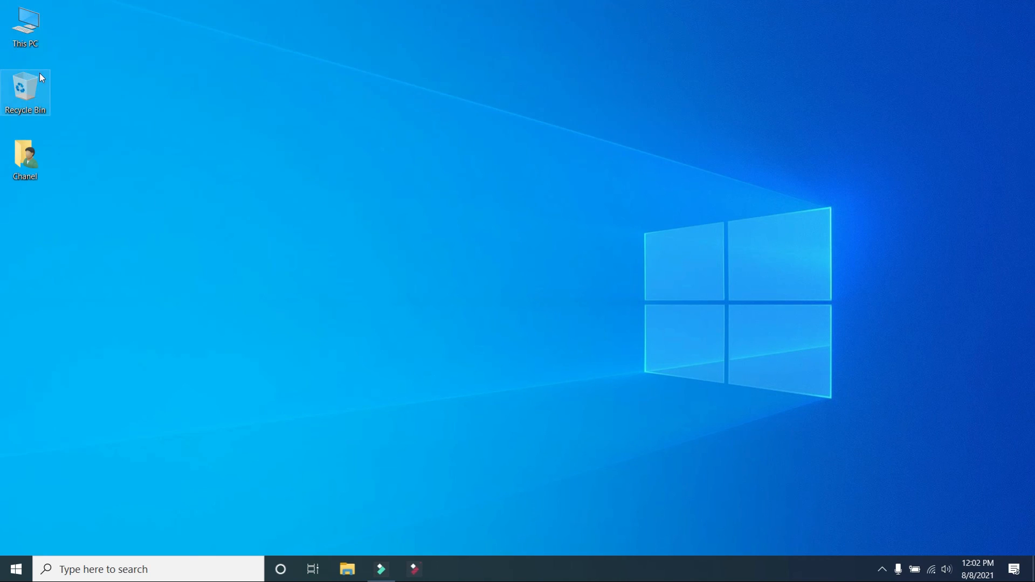
pyautogui.moveTo(301, 182)
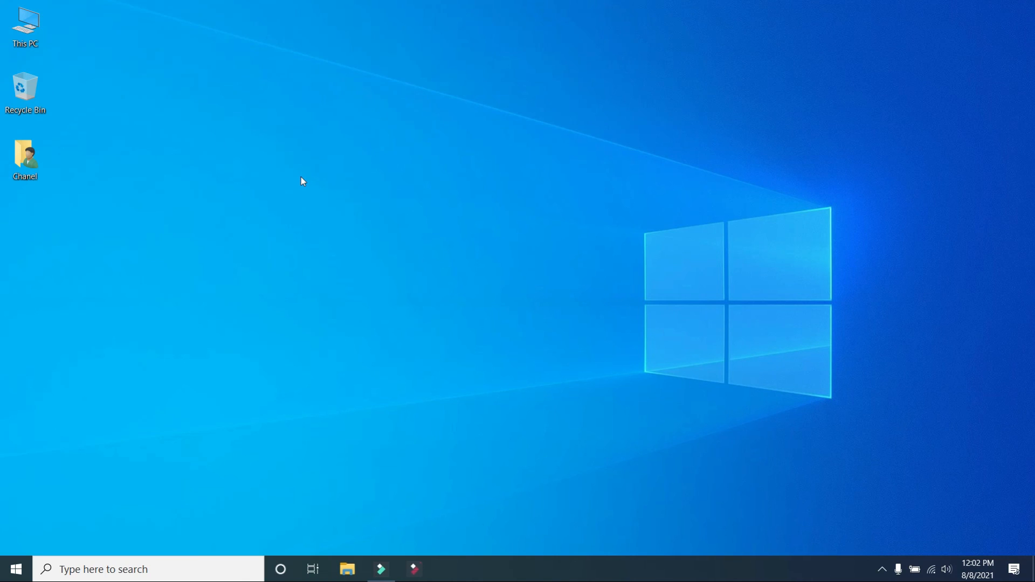
pyautogui.moveTo(678, 365)
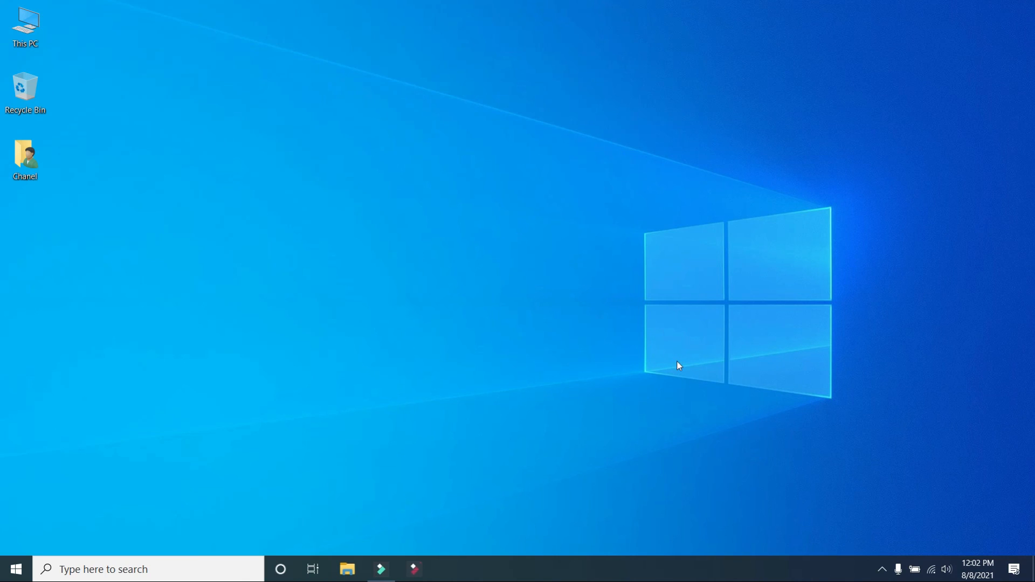